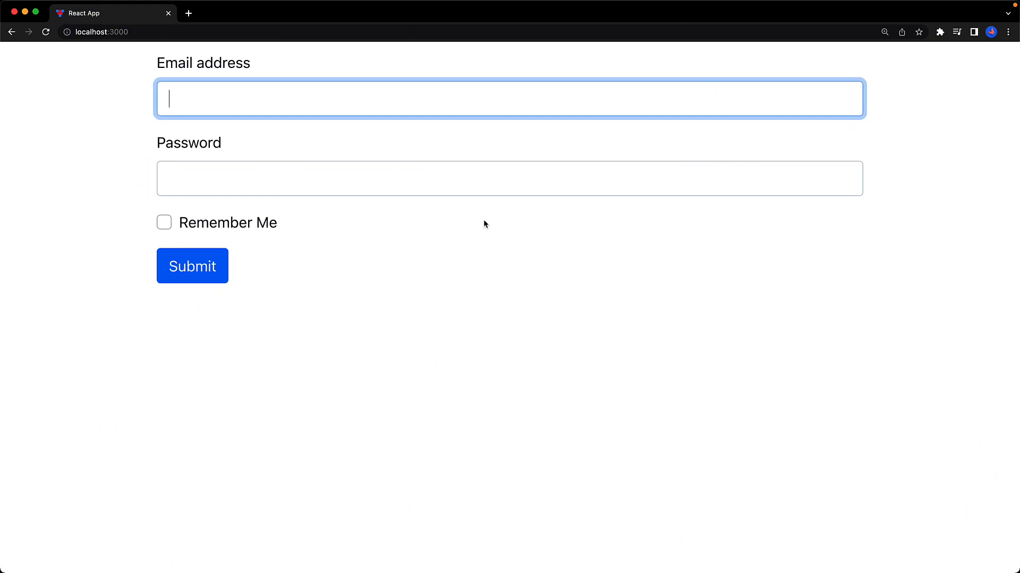
# Enter the demo email and password, tick Remember Me and submit the login form.
pyautogui.write('demo@example.com')
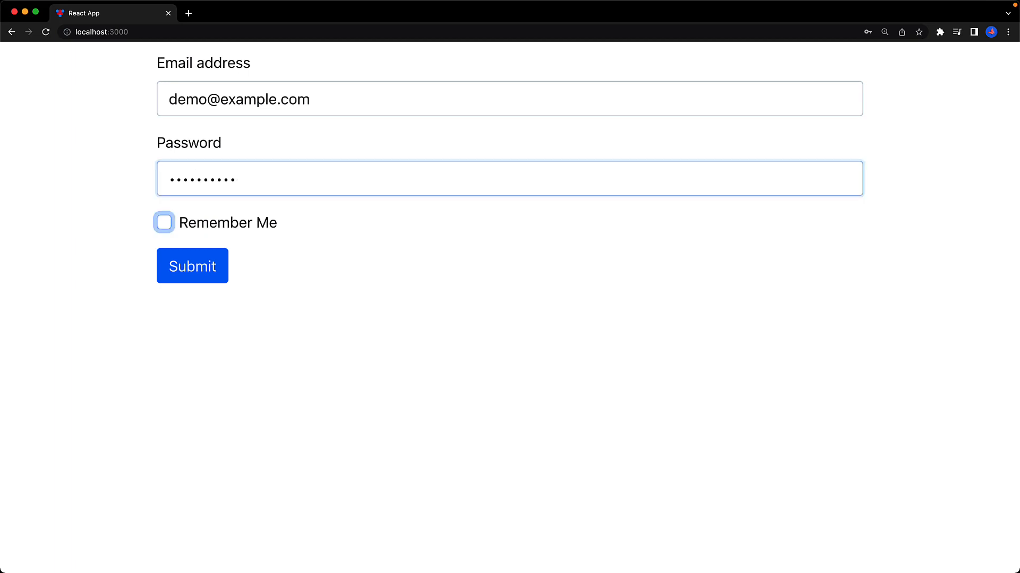
pyautogui.click(192, 265)
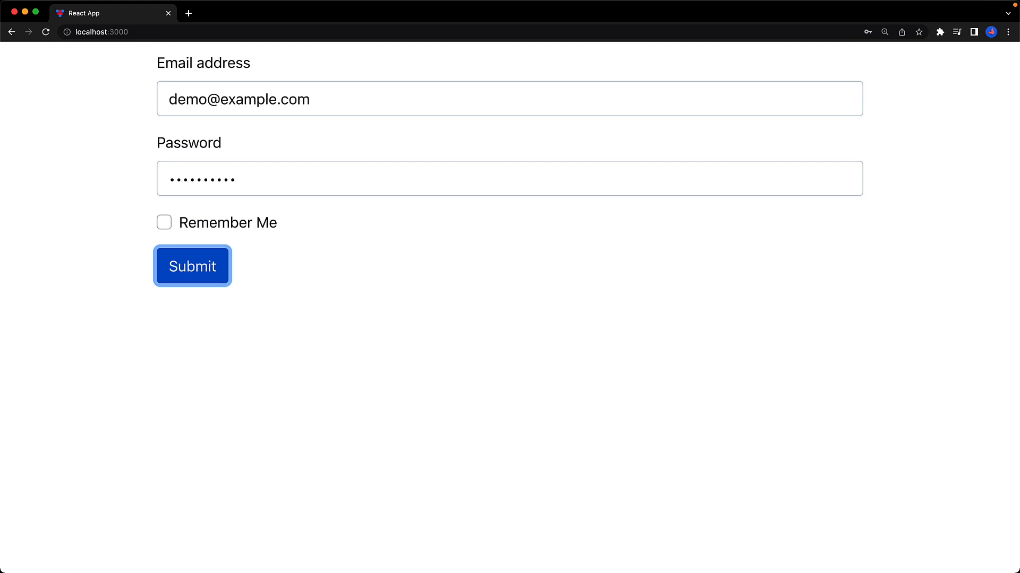
pyautogui.click(192, 265)
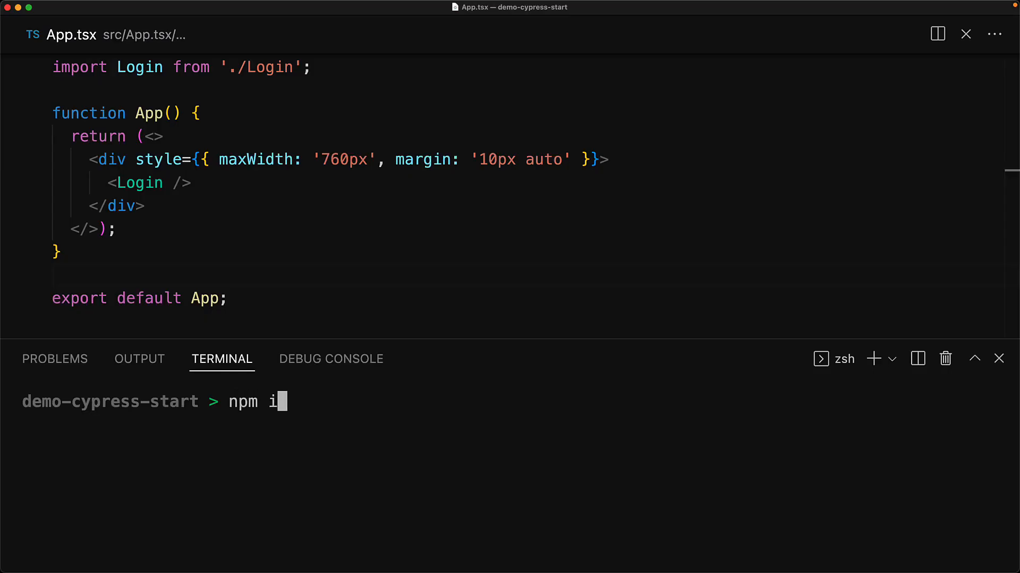
# Run npm i cypress -D, then enter npx cypress open in the terminal.
pyautogui.write('cypress -')
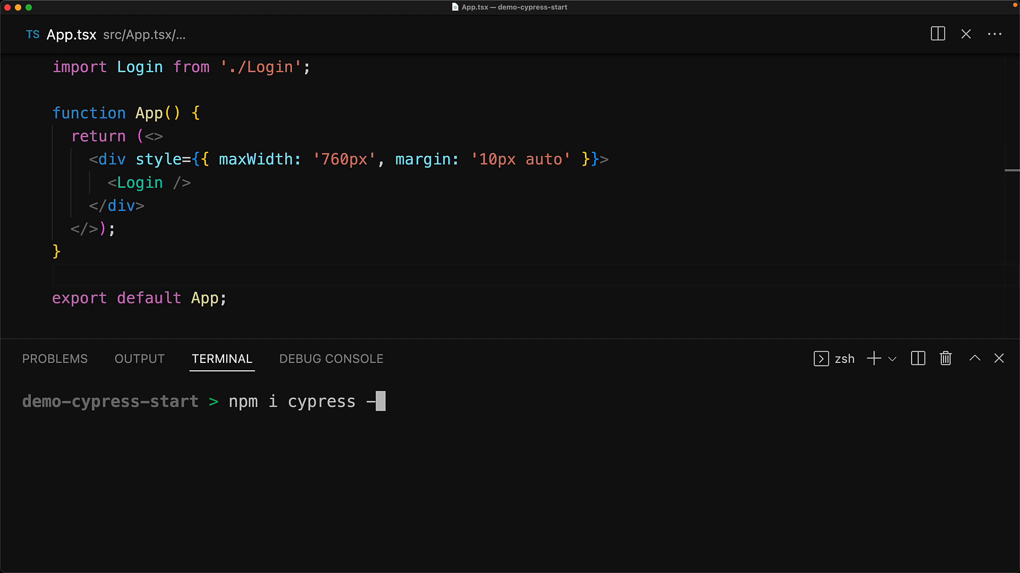
pyautogui.press('Return')
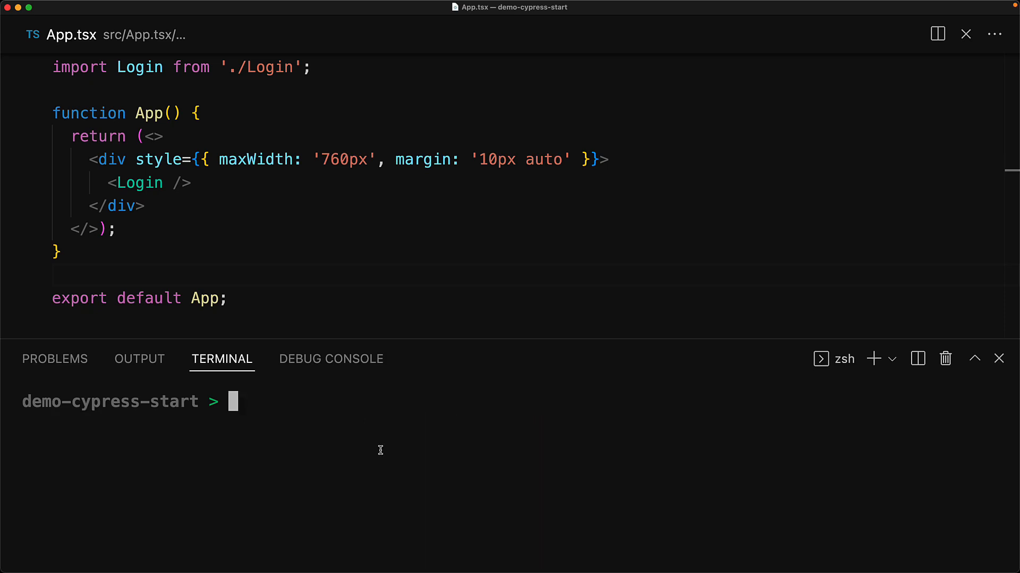
pyautogui.write('npx cypress')
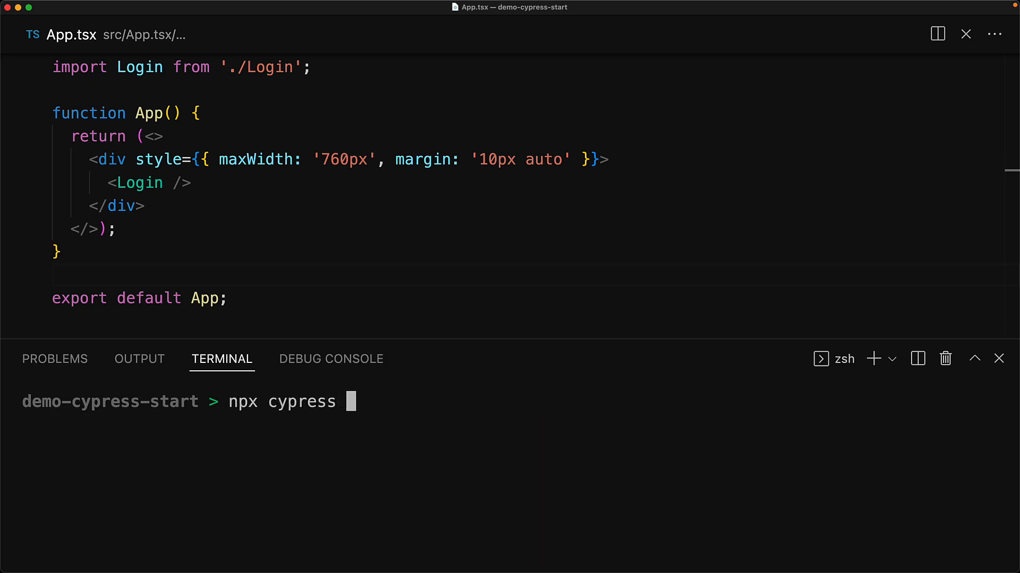
pyautogui.write('open')
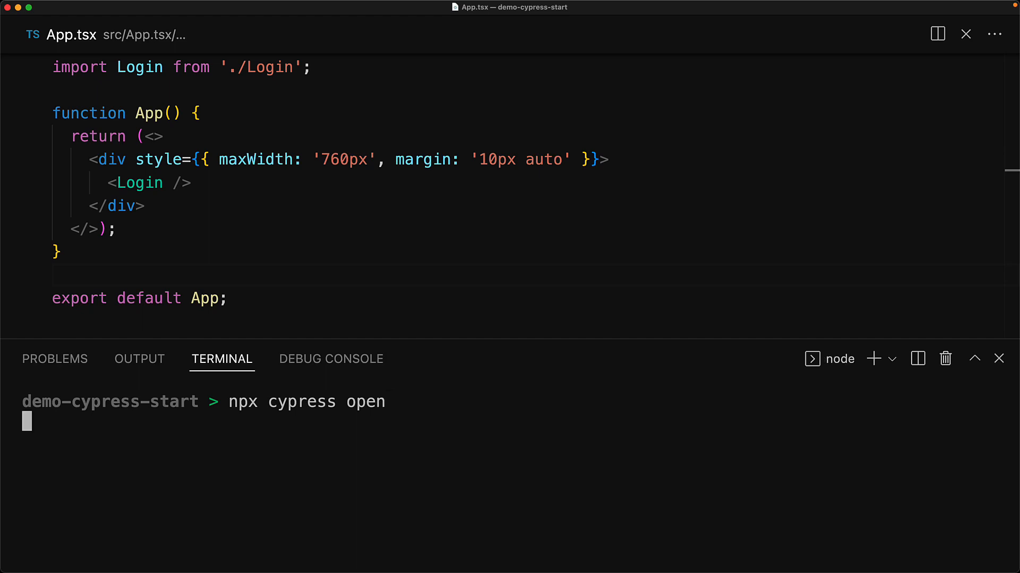
# Launch Cypress, choose E2E Testing and collapse the cypress.config.ts, e2e.ts and example.json previews.
pyautogui.press('Return')
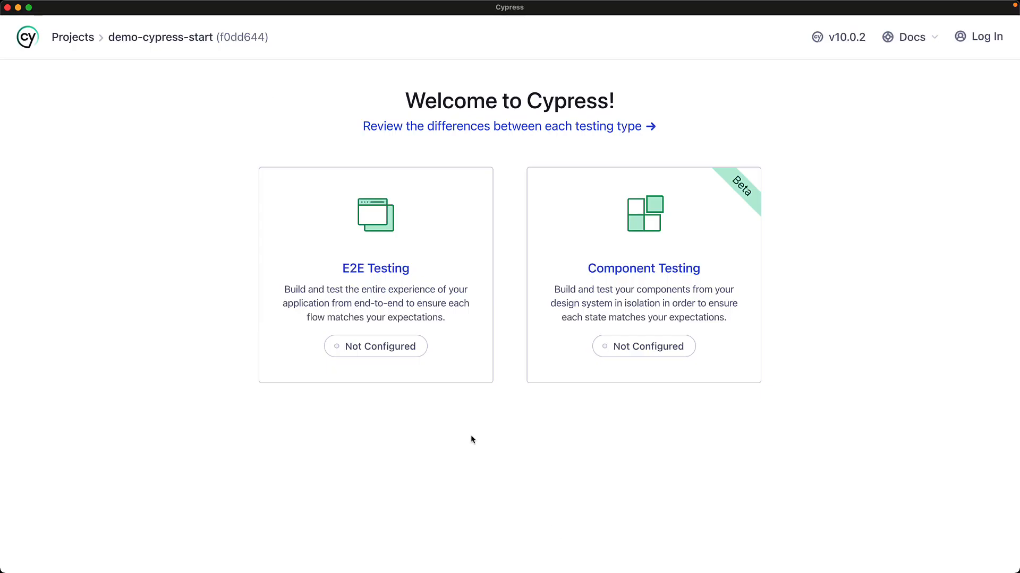
pyautogui.moveTo(407, 352)
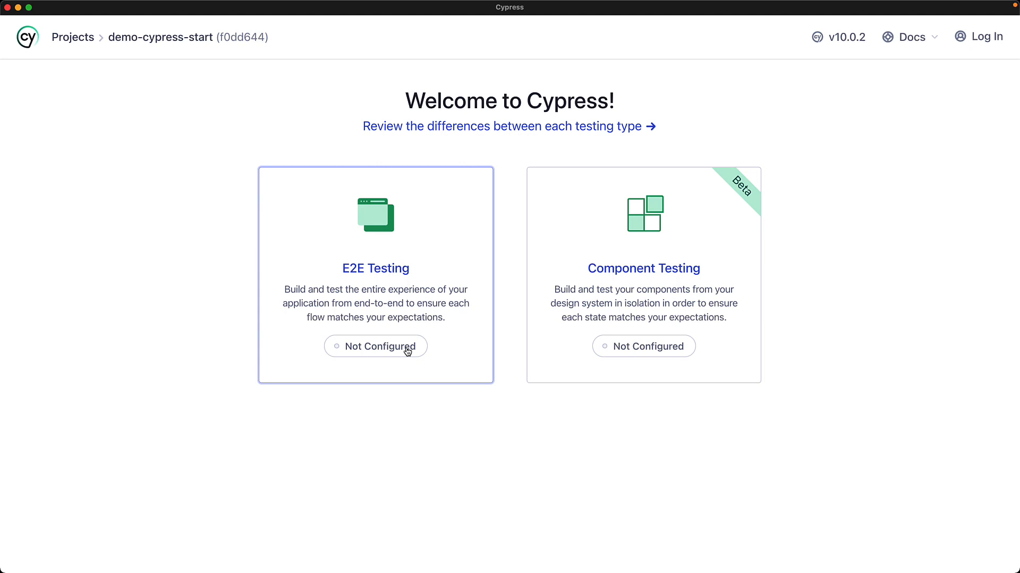
pyautogui.click(375, 346)
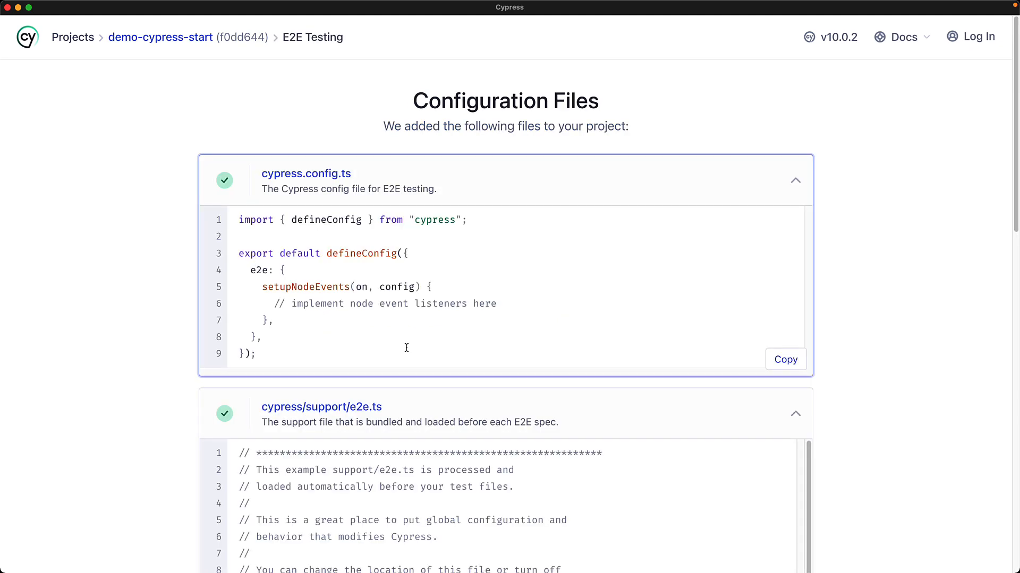
pyautogui.moveTo(752, 234)
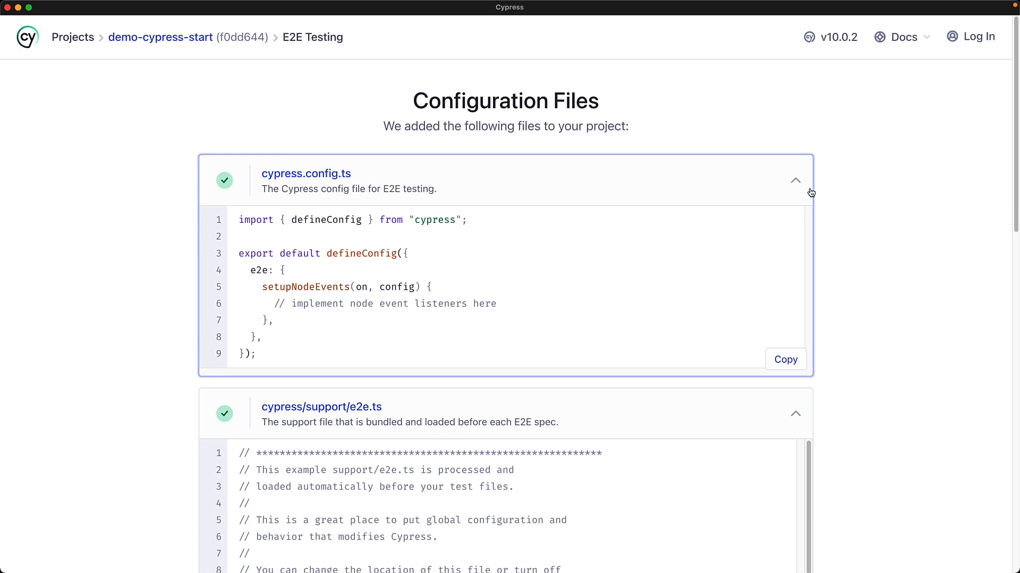
pyautogui.moveTo(801, 180)
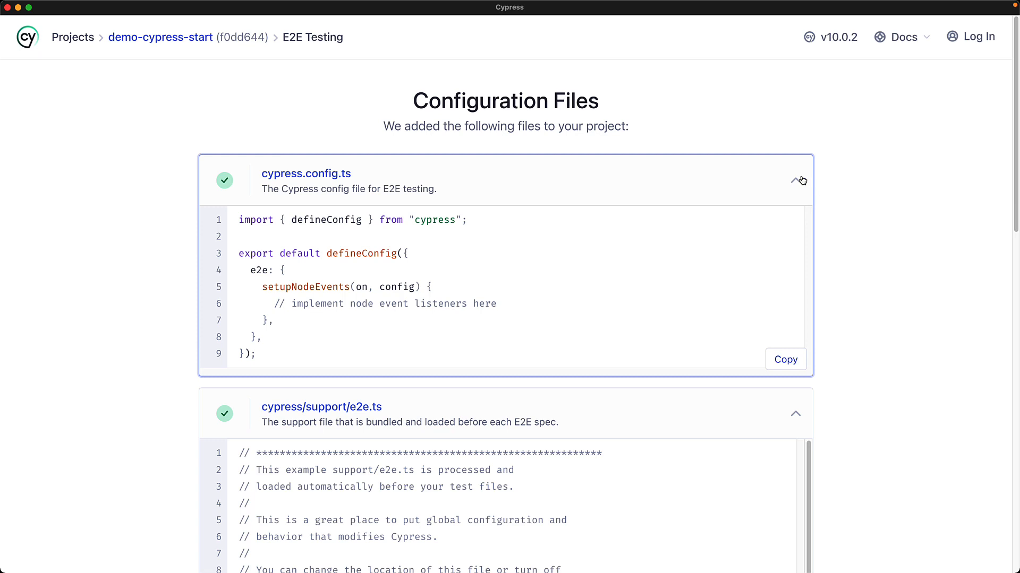
pyautogui.click(798, 180)
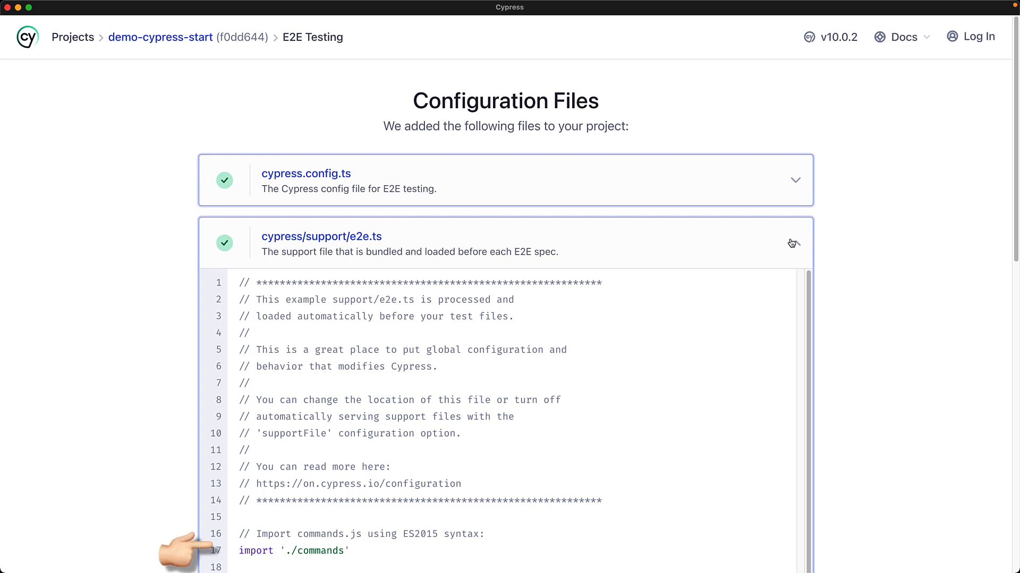
pyautogui.click(795, 245)
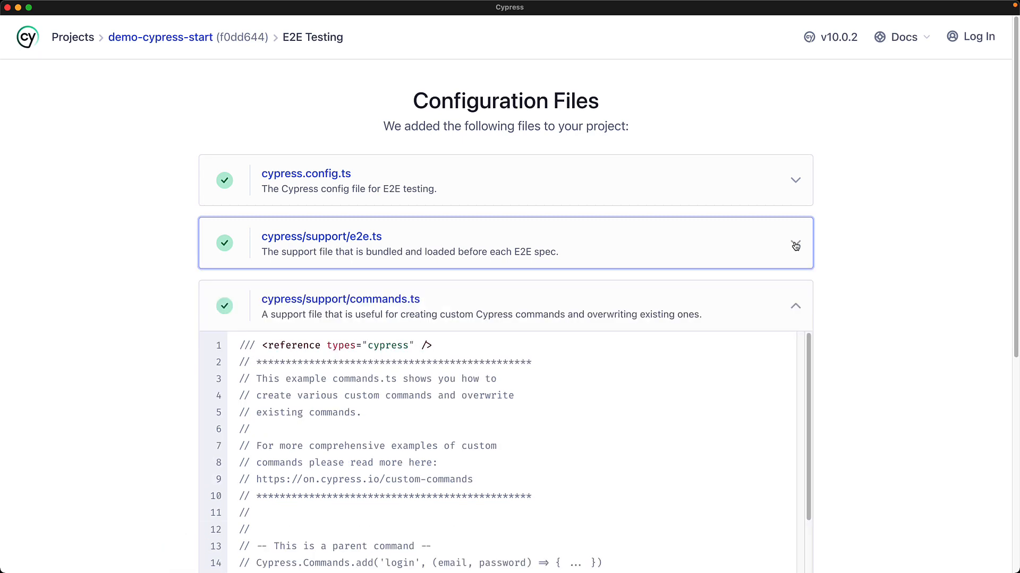
pyautogui.moveTo(796, 245)
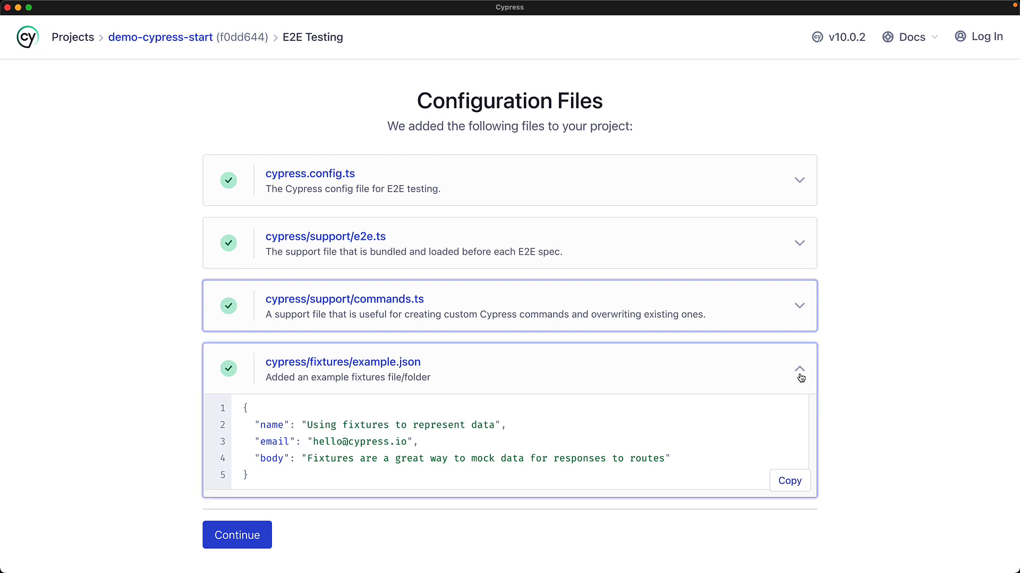
pyautogui.click(799, 368)
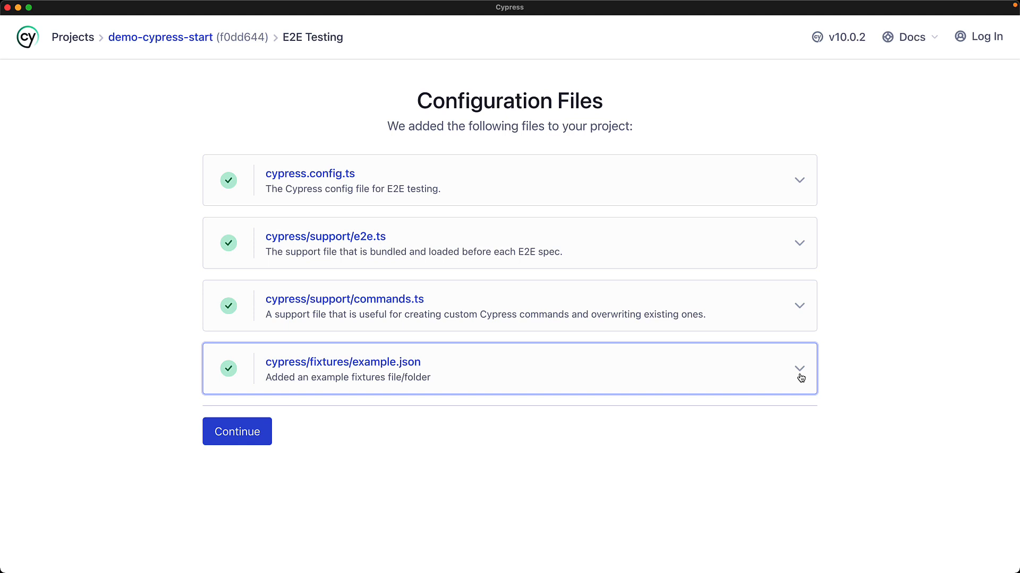
pyautogui.moveTo(236, 433)
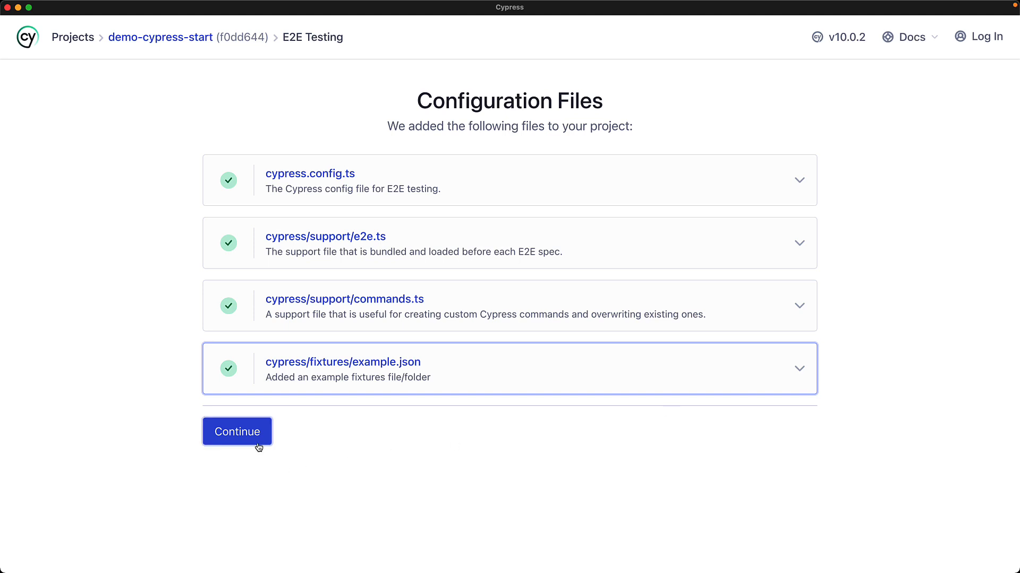
# Continue past the config files and start E2E testing in Chrome.
pyautogui.click(237, 432)
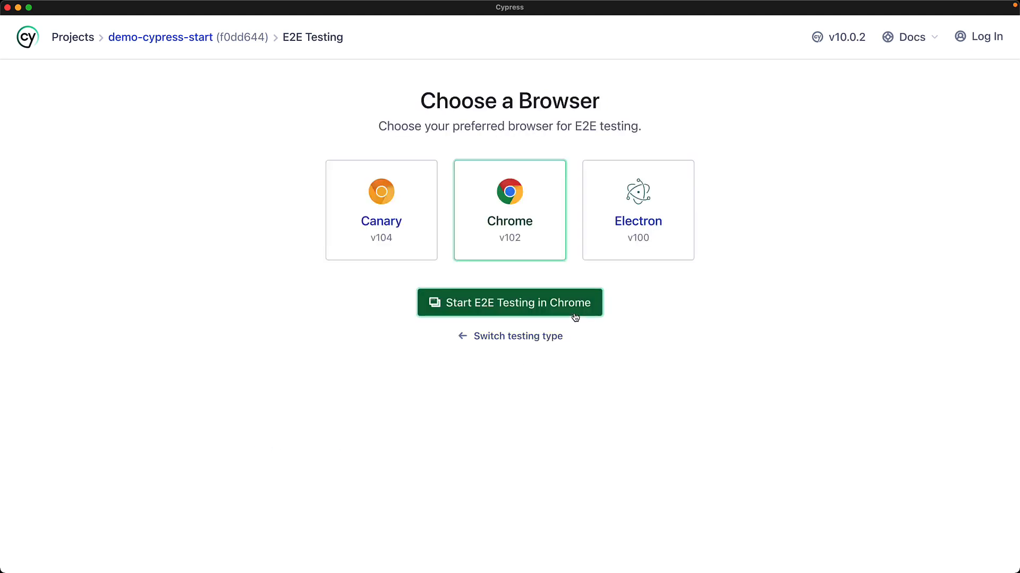
pyautogui.click(509, 303)
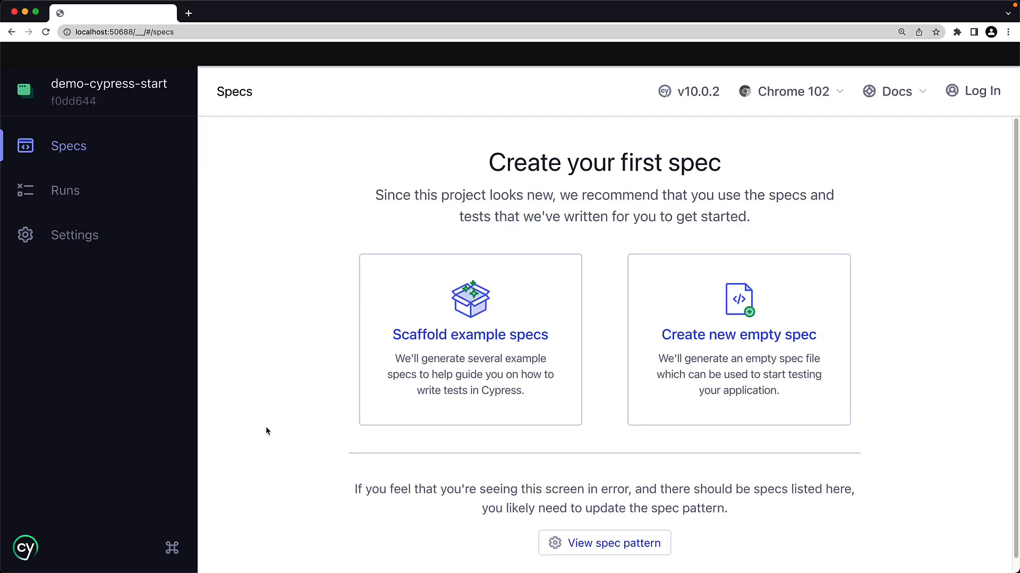
pyautogui.moveTo(357, 481)
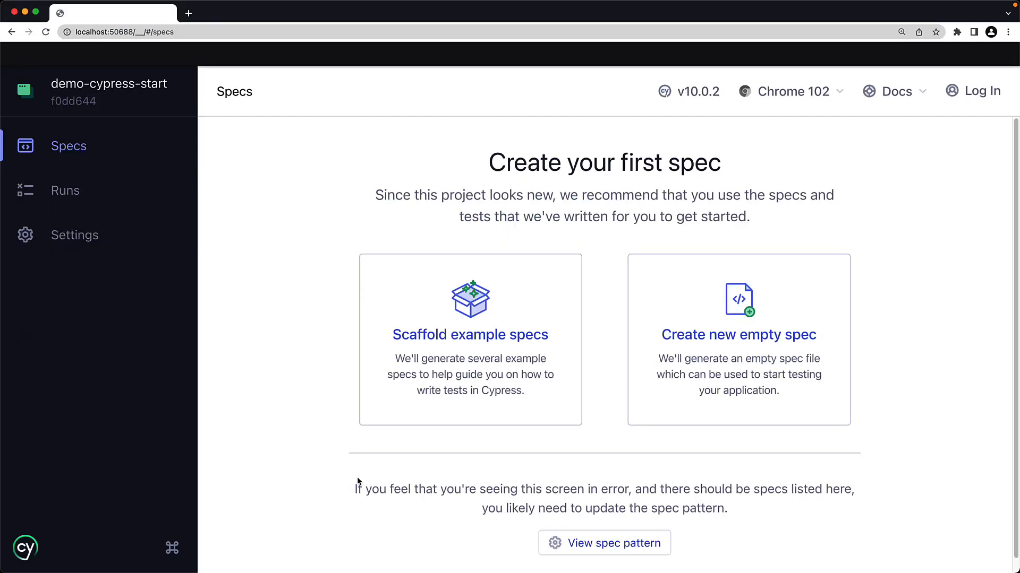
pyautogui.moveTo(705, 320)
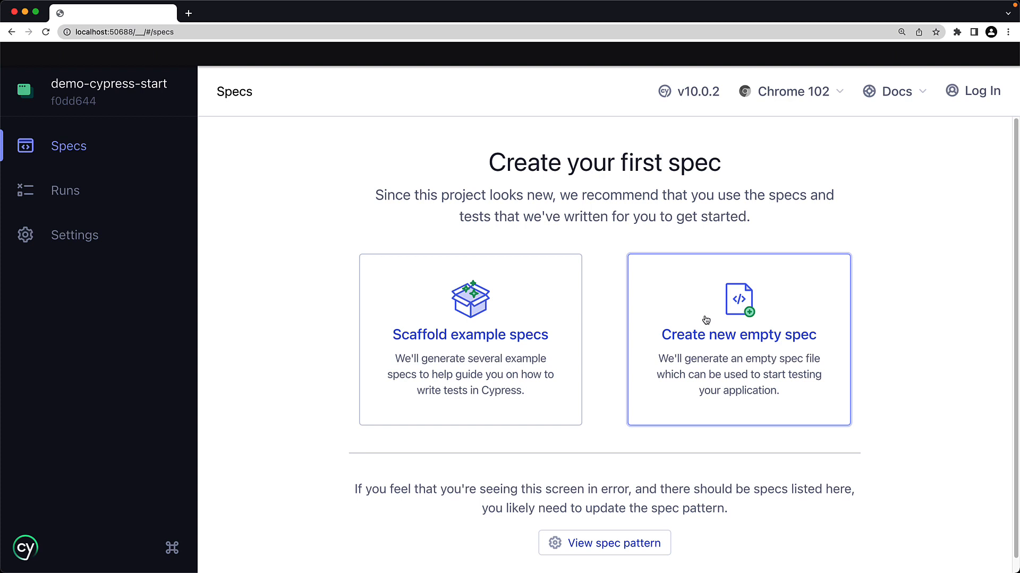
# Create the empty spec cypress/e2e/Login.cy.ts and run it, failing with 404 on cy.visit('/').
pyautogui.click(738, 335)
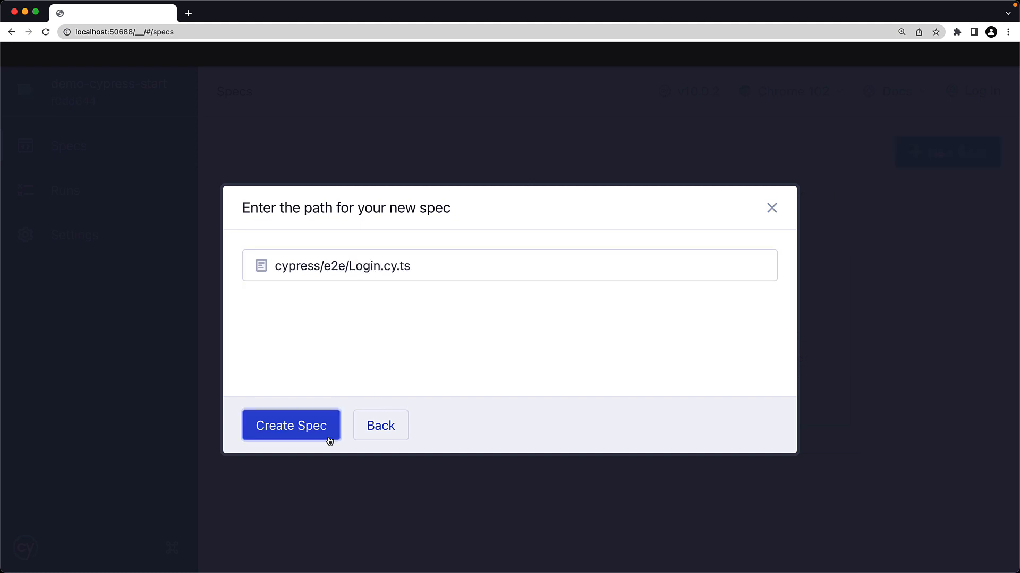
pyautogui.click(291, 425)
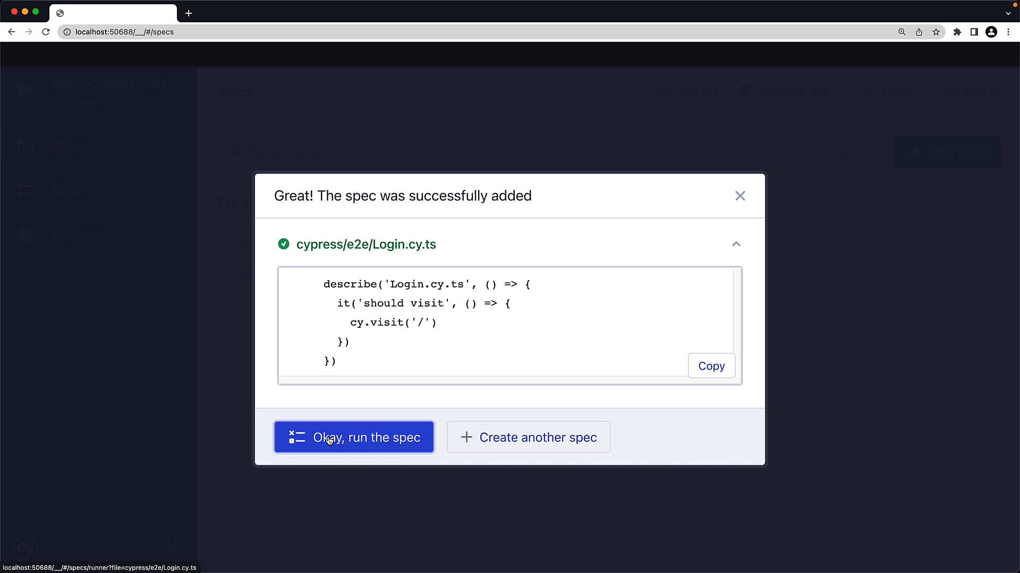
pyautogui.moveTo(330, 454)
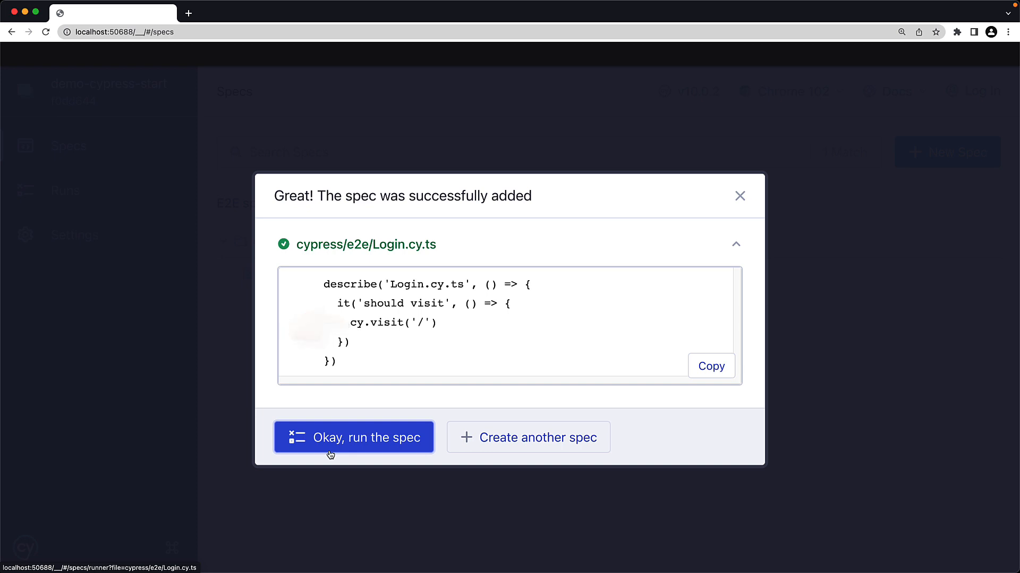
pyautogui.click(352, 437)
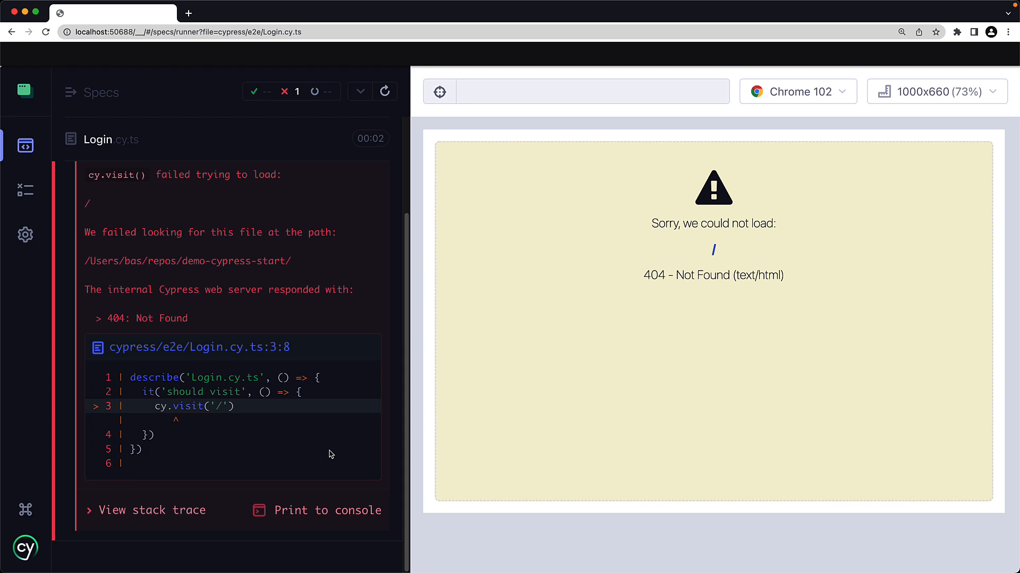
pyautogui.moveTo(117, 139)
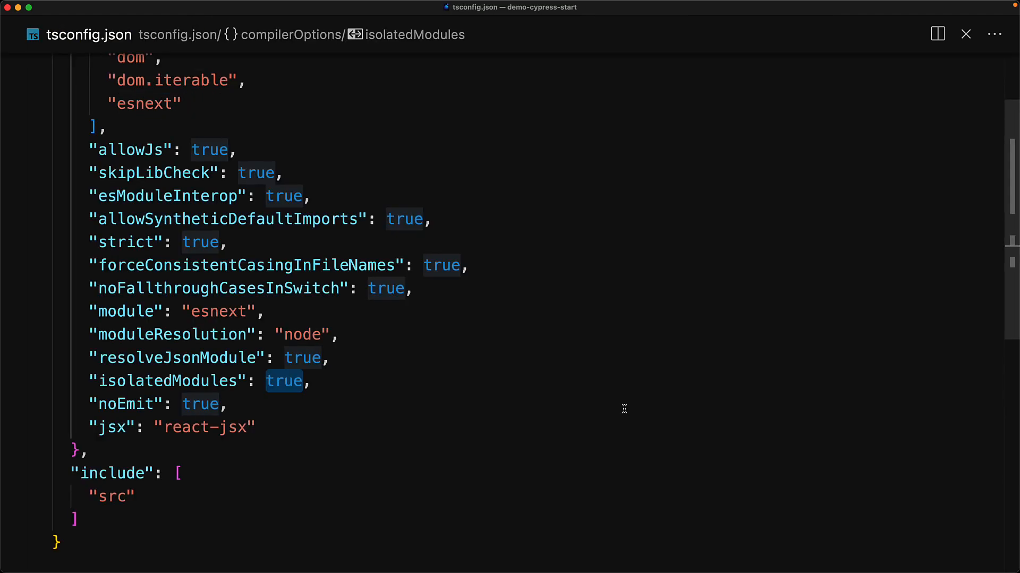
# Set isolatedModules false, add types node and cypress, and include the cypress folder in tsconfig.json.
pyautogui.write('false')
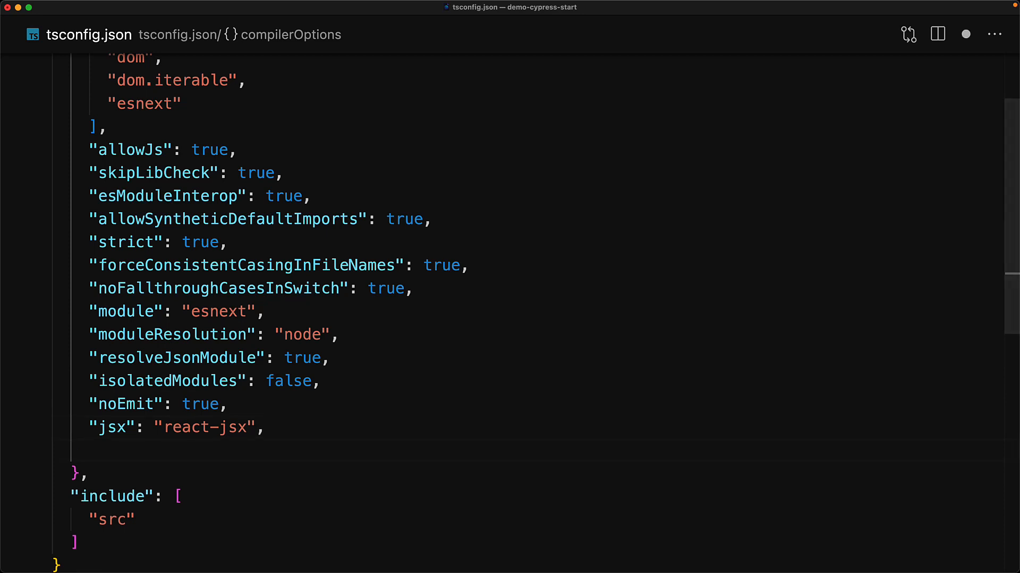
pyautogui.write('"types": [""]')
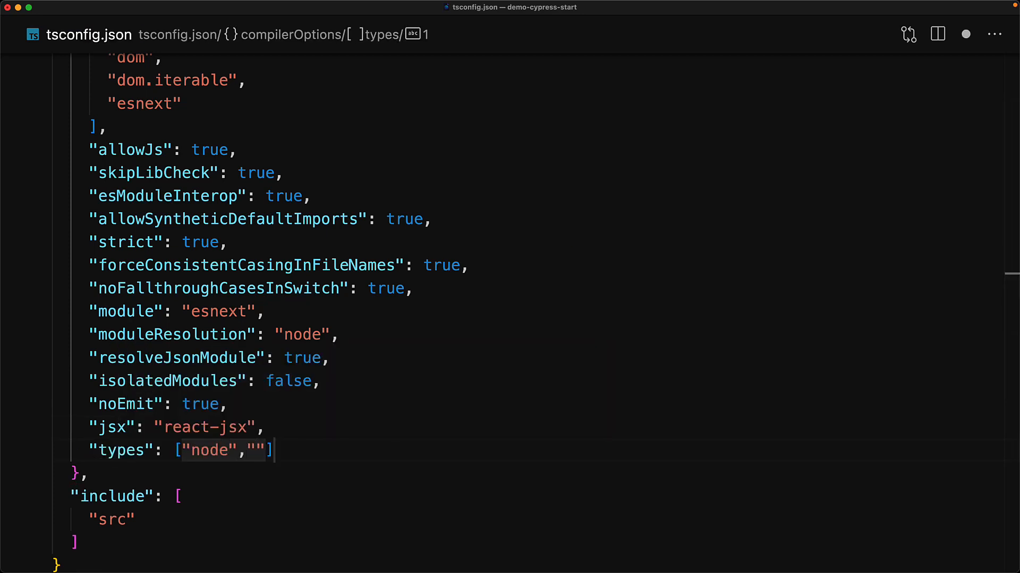
pyautogui.write('cypress')
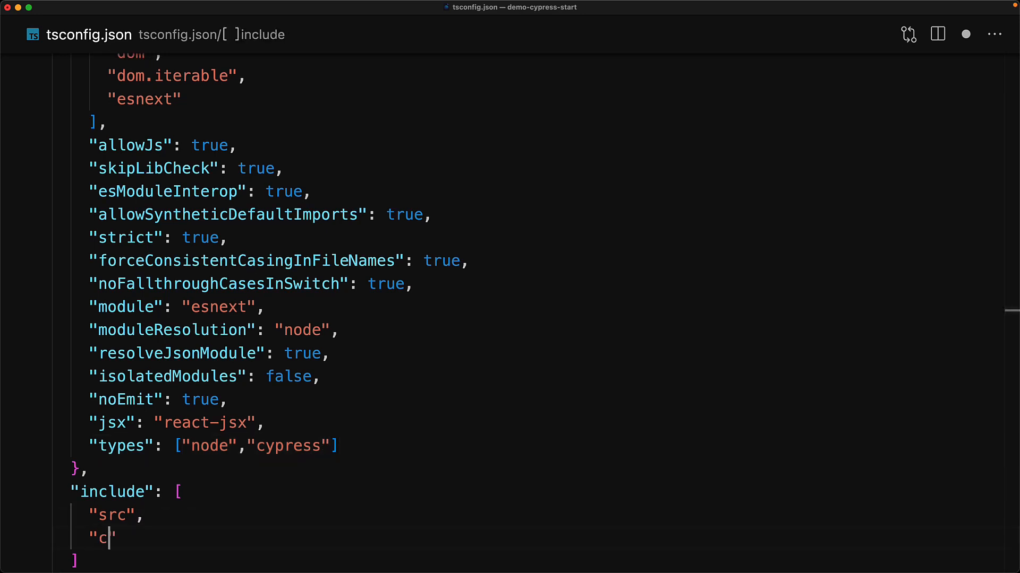
pyautogui.write('ypress')
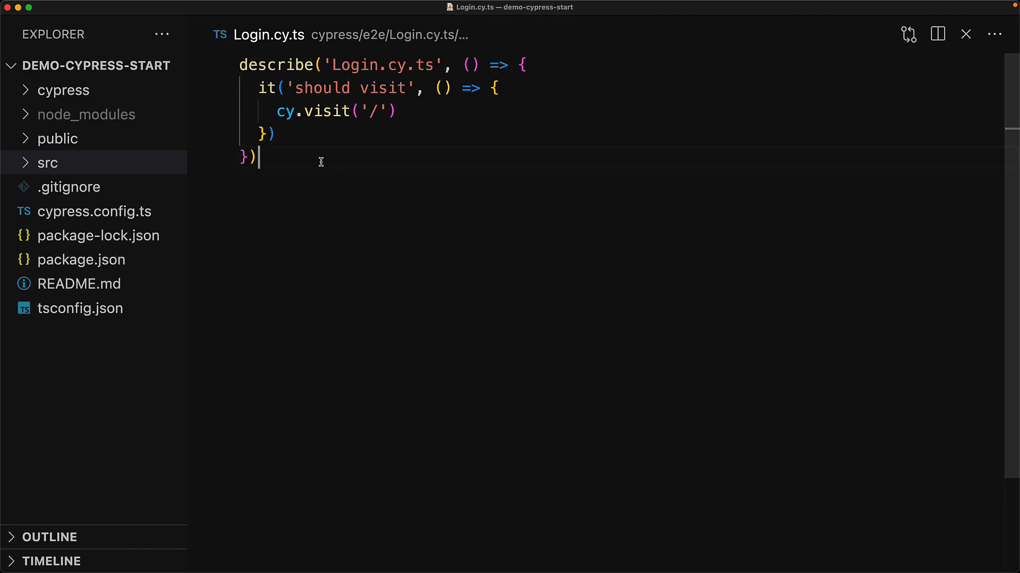
pyautogui.click(93, 211)
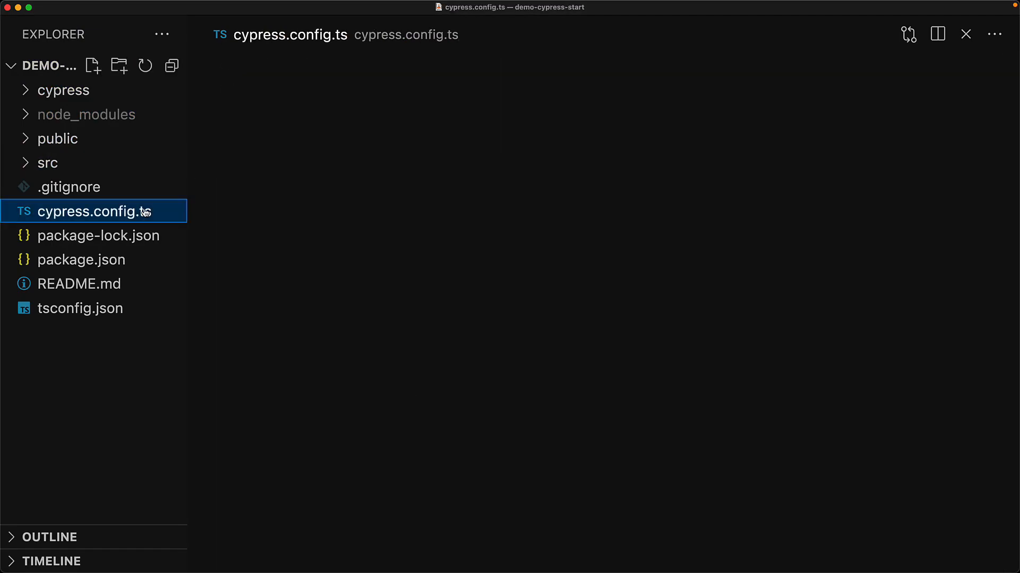
pyautogui.click(93, 211)
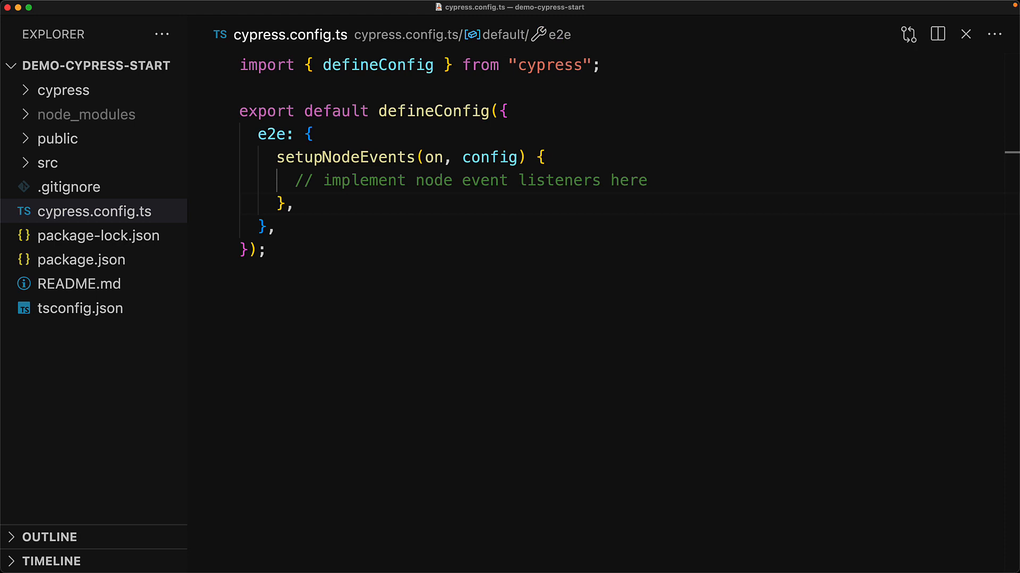
pyautogui.write('baseUrl:')
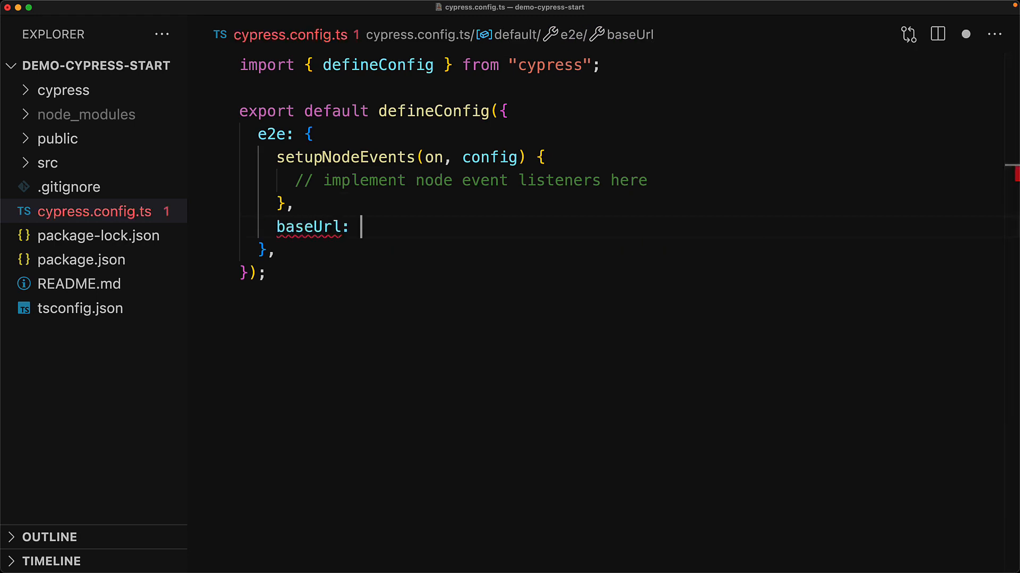
pyautogui.write("'http'")
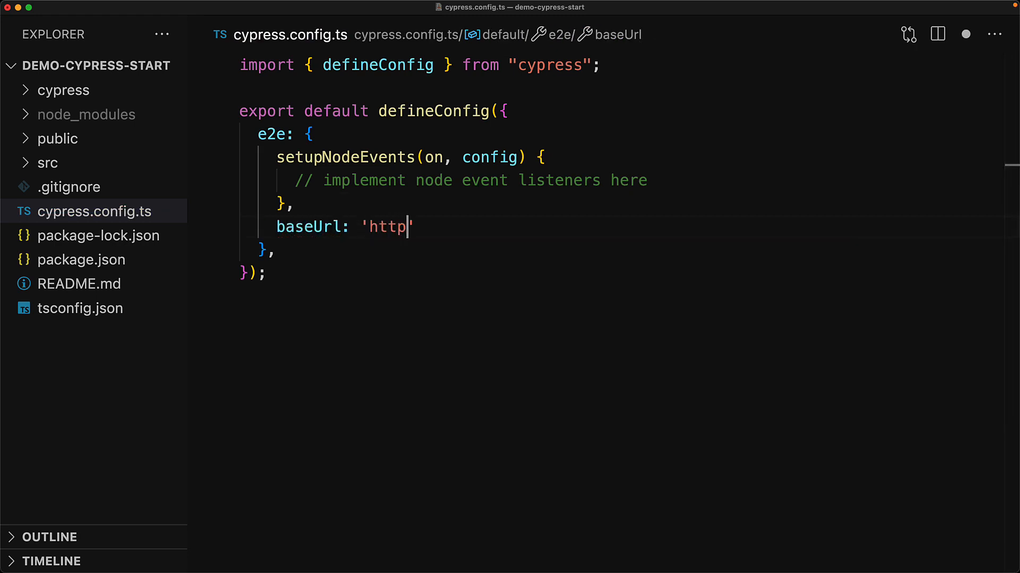
pyautogui.write('://localhost:')
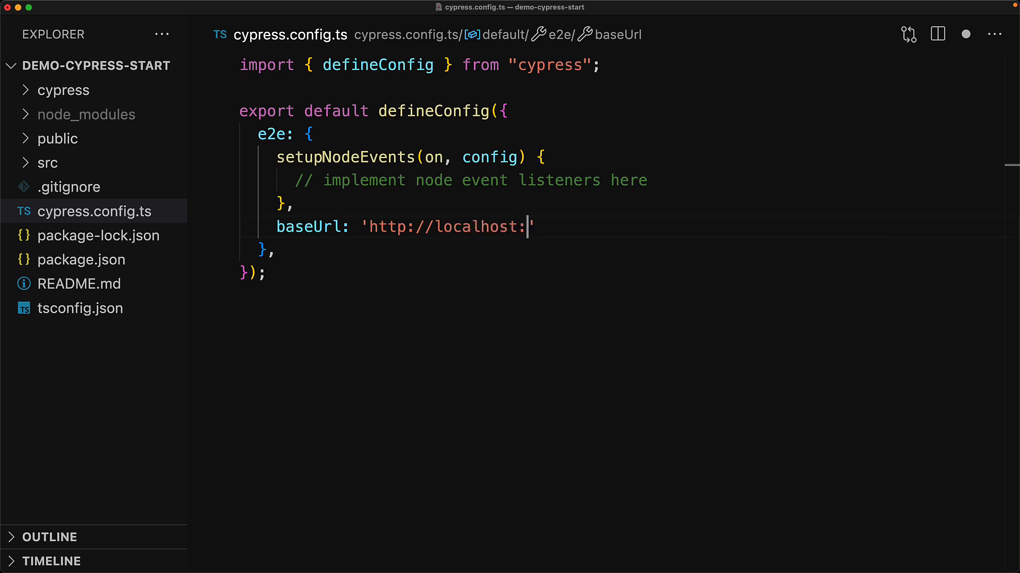
pyautogui.write("3000',")
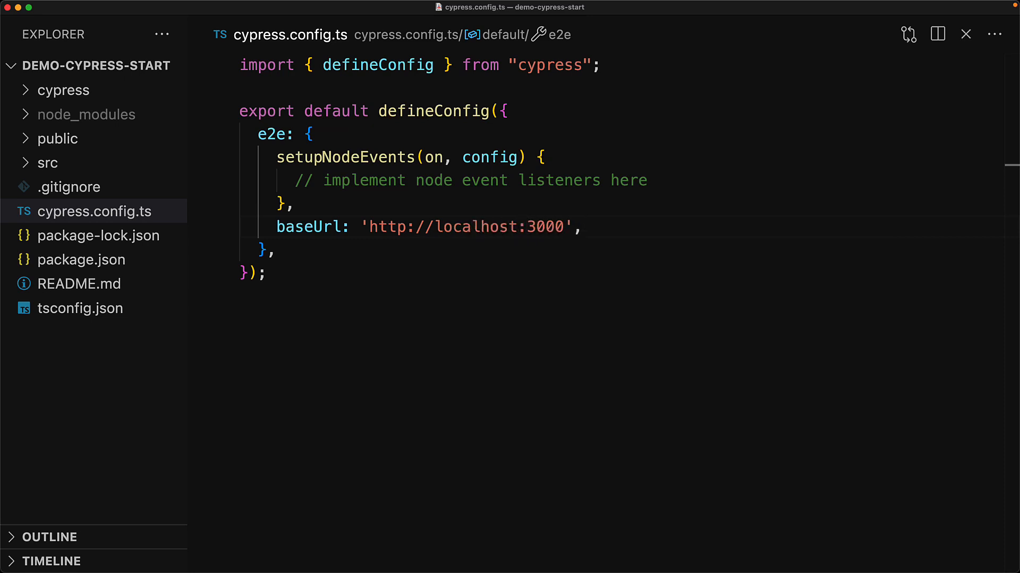
pyautogui.moveTo(465, 227)
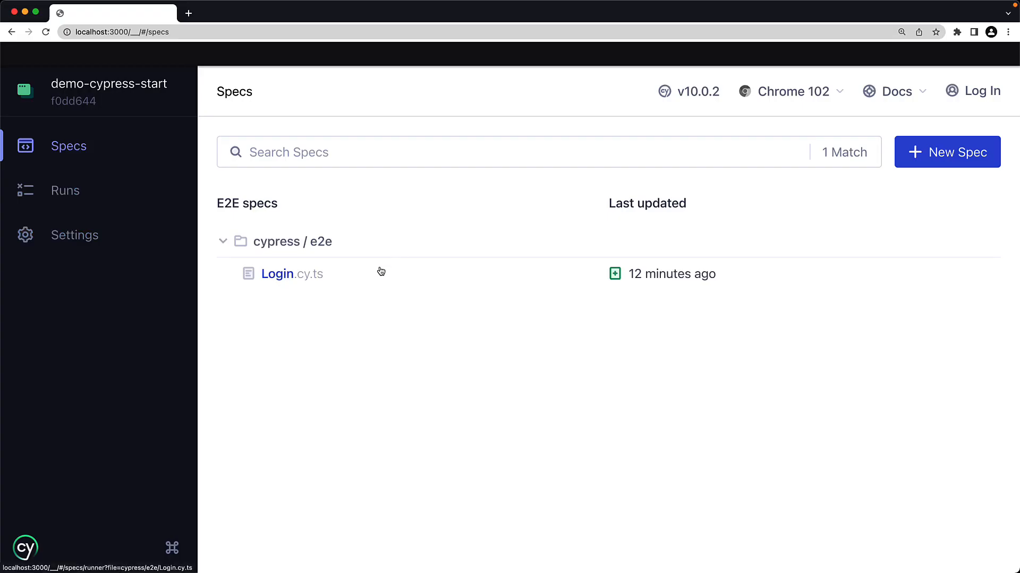
# Run the Login.cy.ts spec from the Specs list.
pyautogui.click(276, 274)
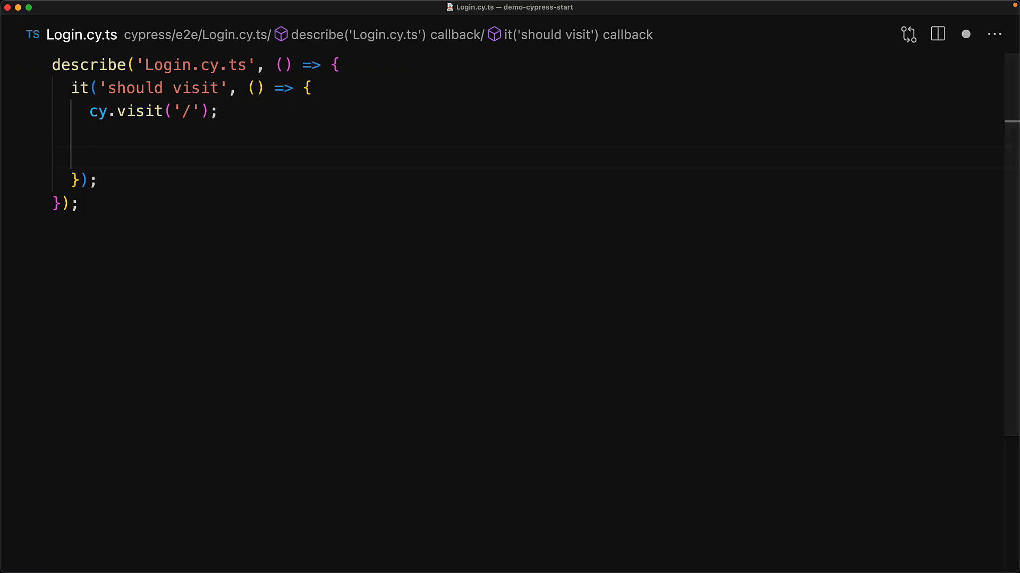
pyautogui.write("cy.get('#inputEmail').type('test@example.com');")
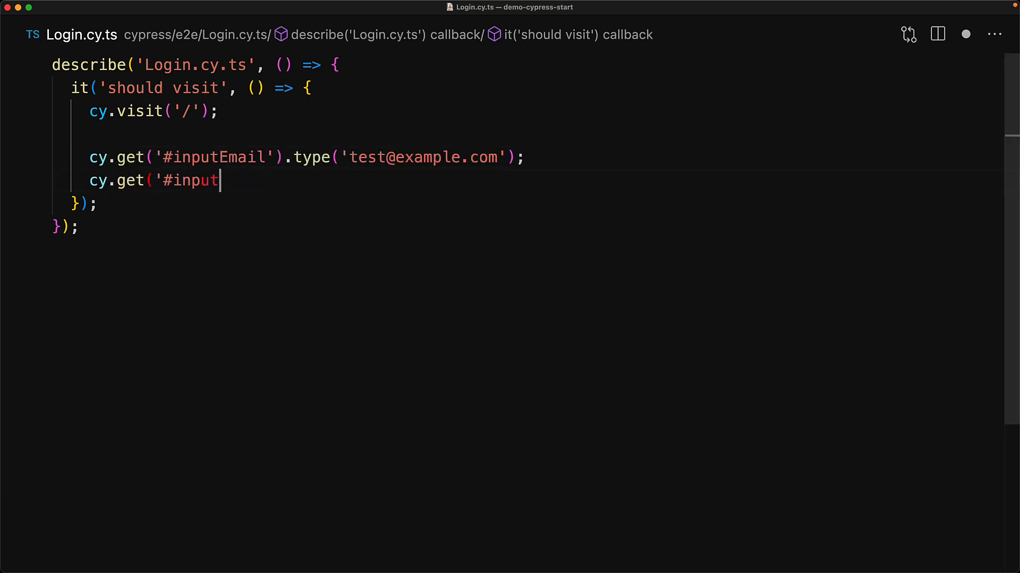
pyautogui.write("Password').type('changeMe');")
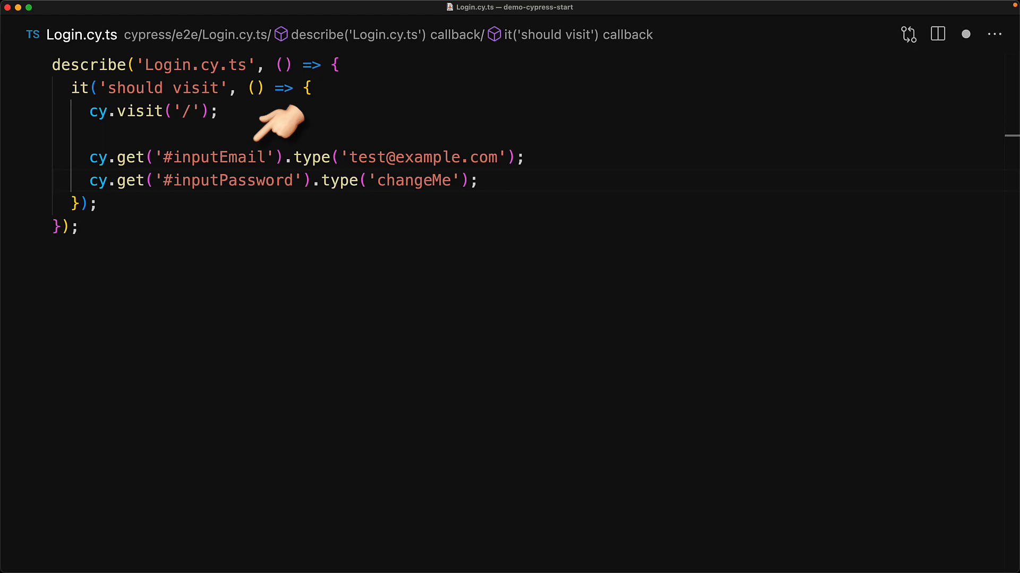
pyautogui.moveTo(416, 120)
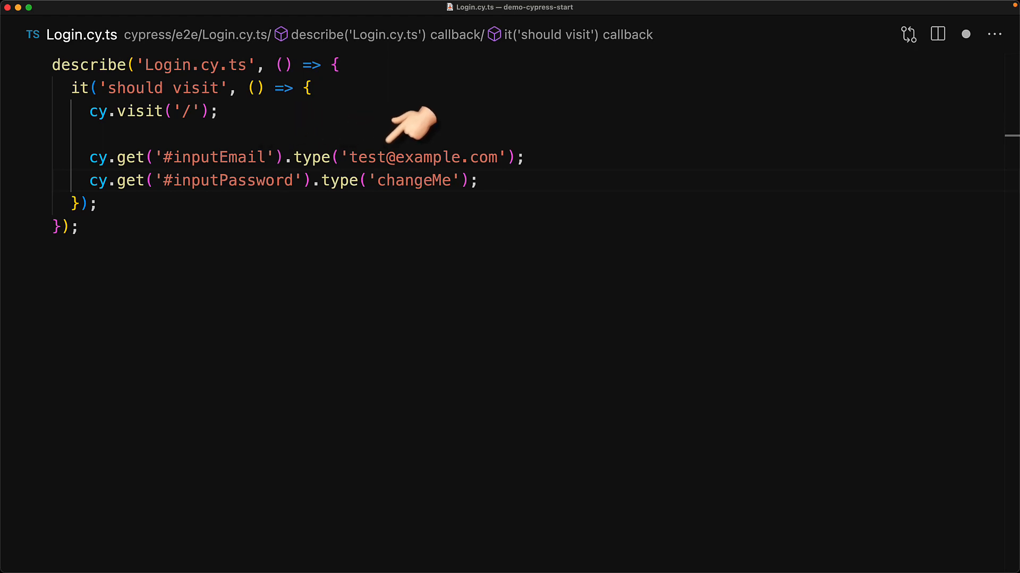
pyautogui.moveTo(403, 130)
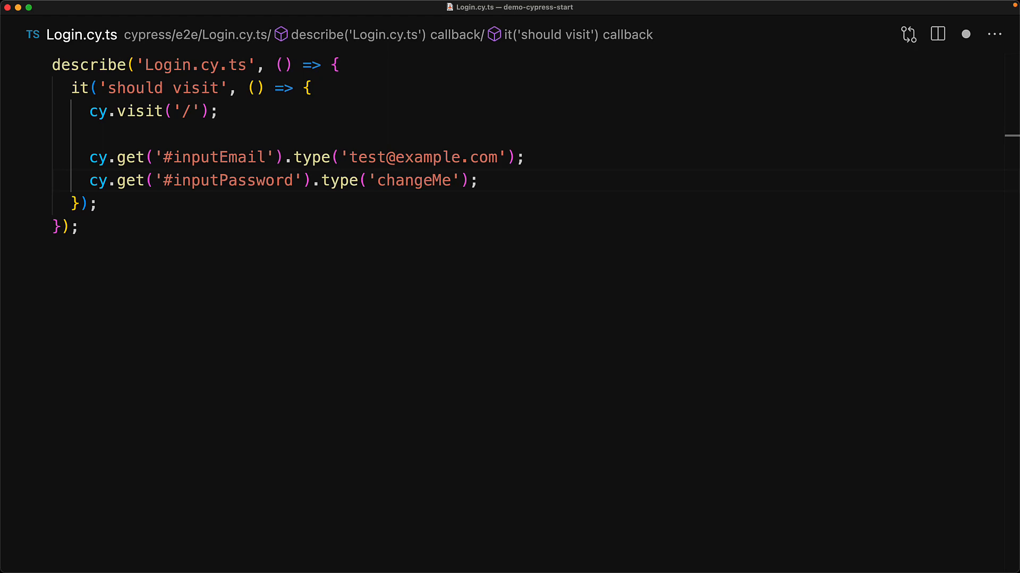
pyautogui.write("cy.get('button').click();")
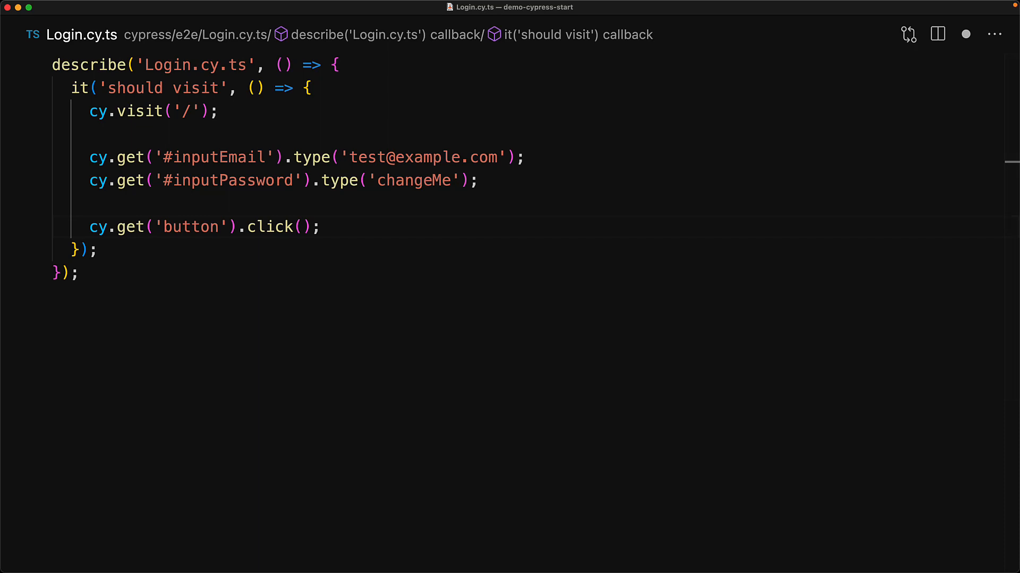
# Assert the 'successfully logged in' div is visible and save Login.cy.ts.
pyautogui.write("cy.contains('div', 'successfully logged in').should('be.visible")
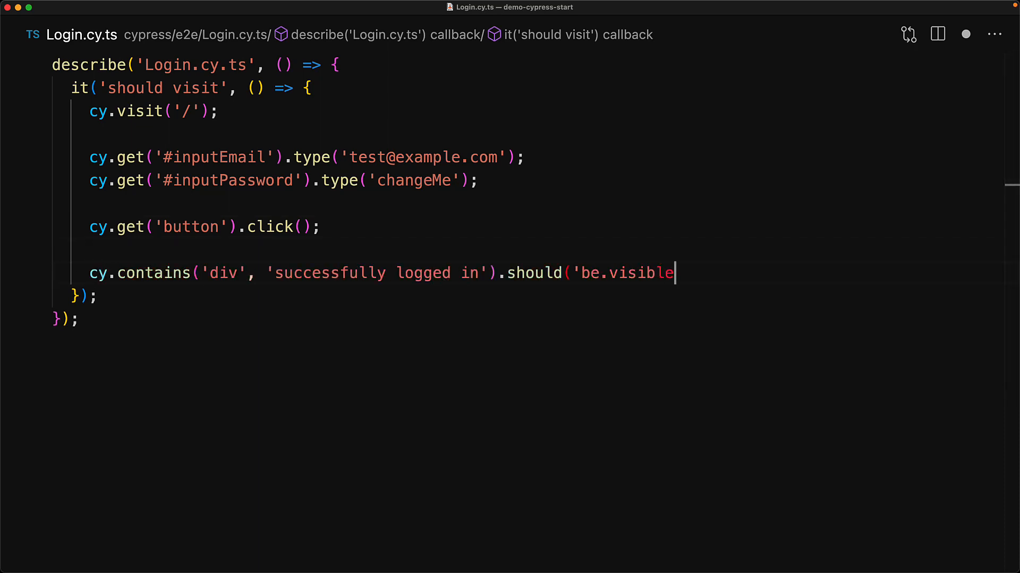
pyautogui.write("');")
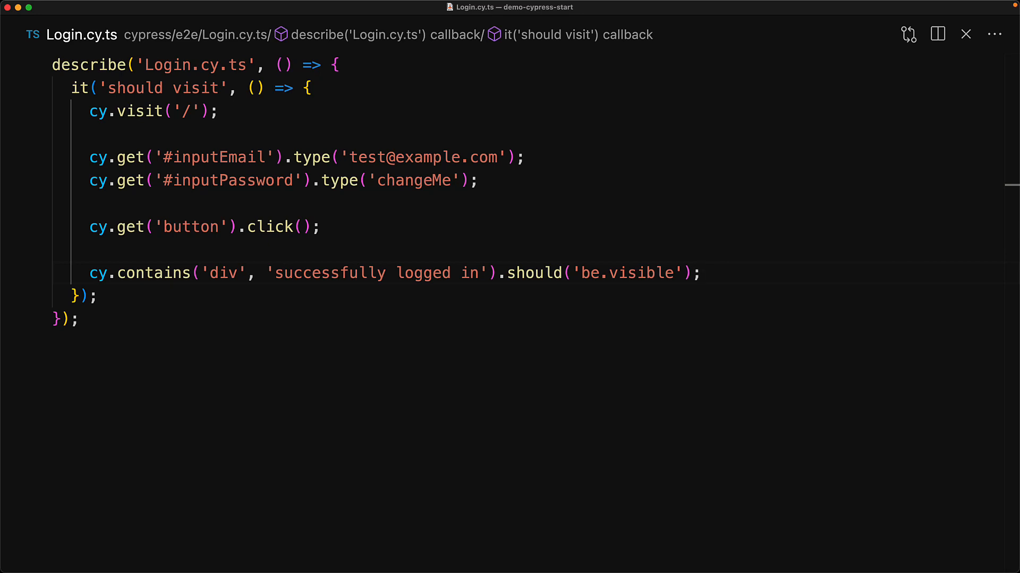
pyautogui.click(700, 273)
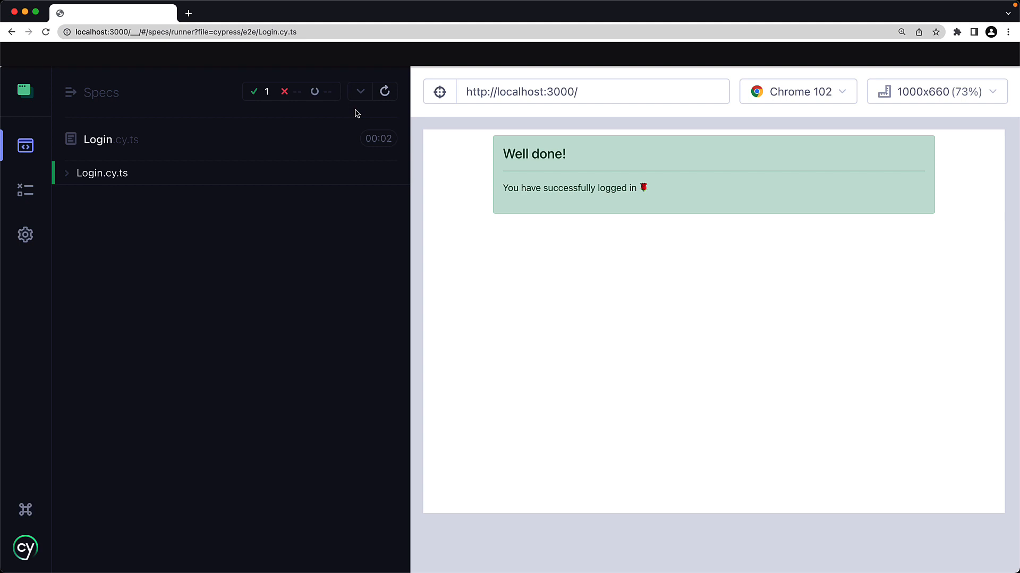
# Rerun Login.cy.ts in the Cypress runner and check the passing 'Well done!' result.
pyautogui.click(384, 91)
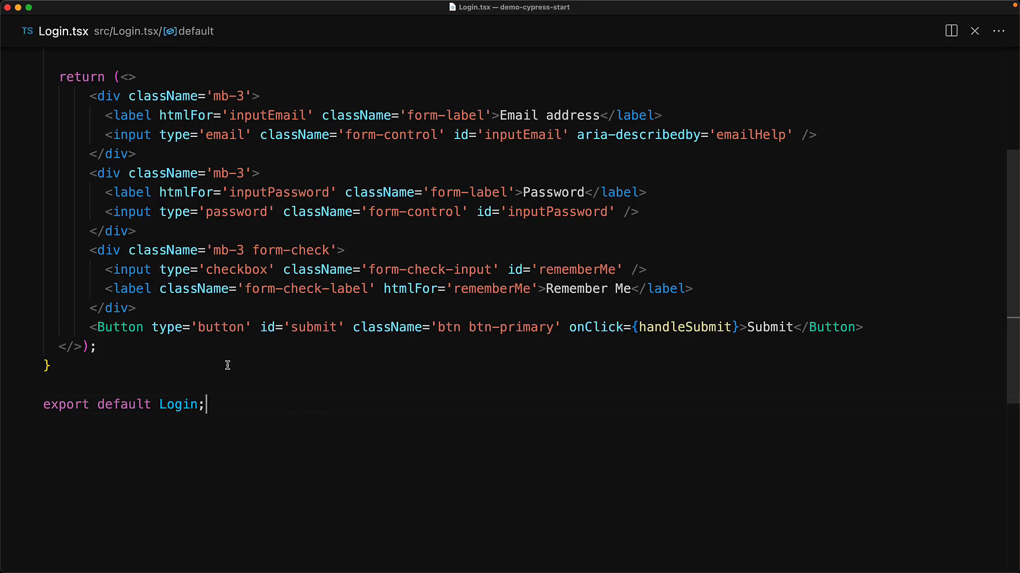
pyautogui.moveTo(119, 327)
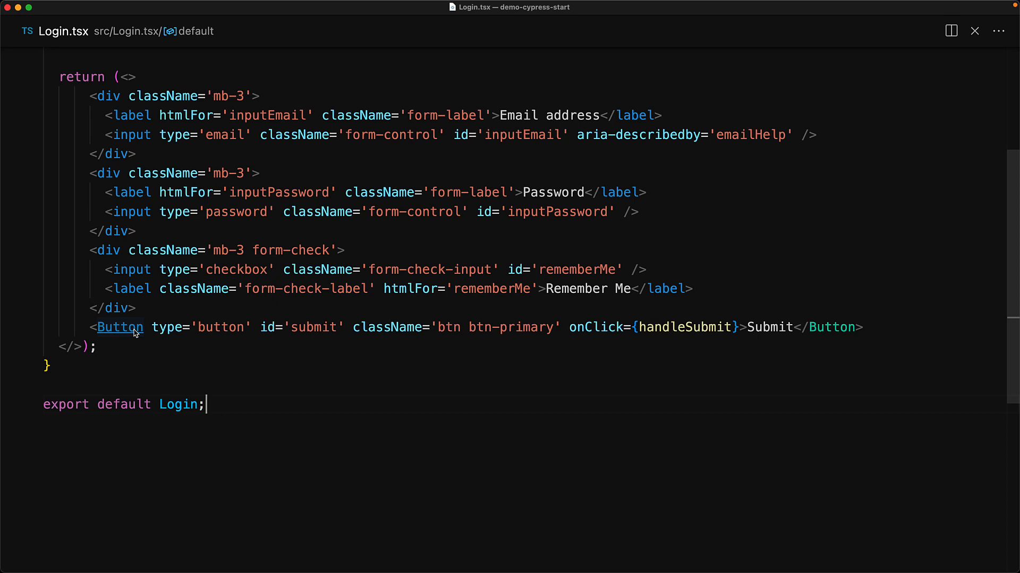
# Open Button.tsx from Login.tsx and relaunch Cypress with npx cypress open in the terminal.
pyautogui.click(120, 328)
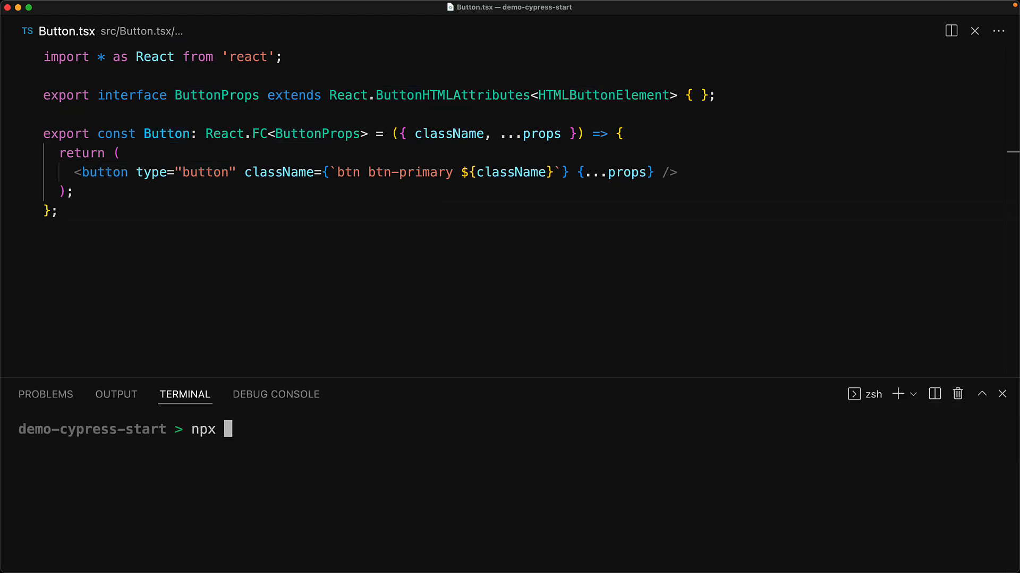
pyautogui.write('cypress open')
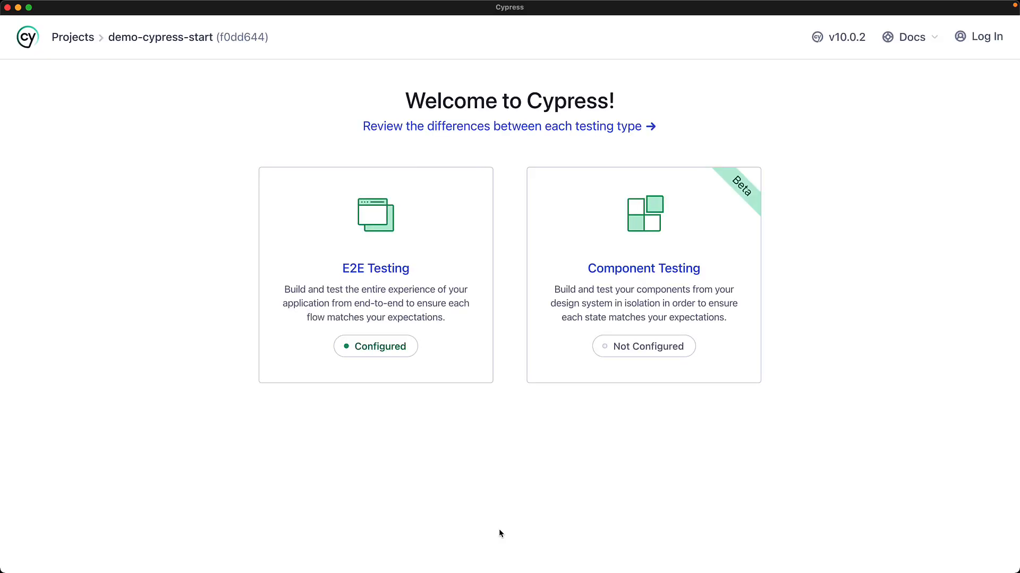
pyautogui.moveTo(520, 521)
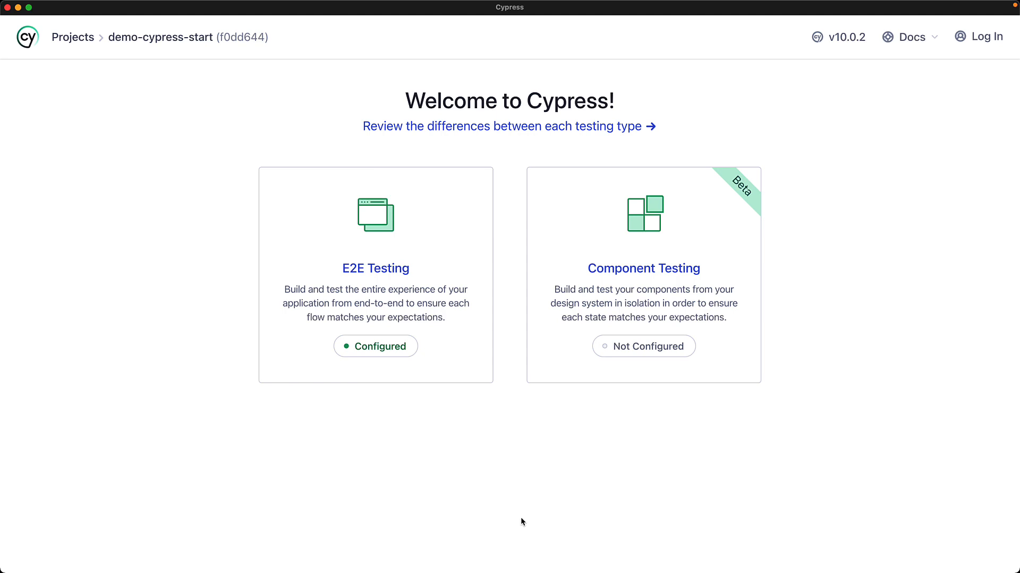
pyautogui.moveTo(737, 363)
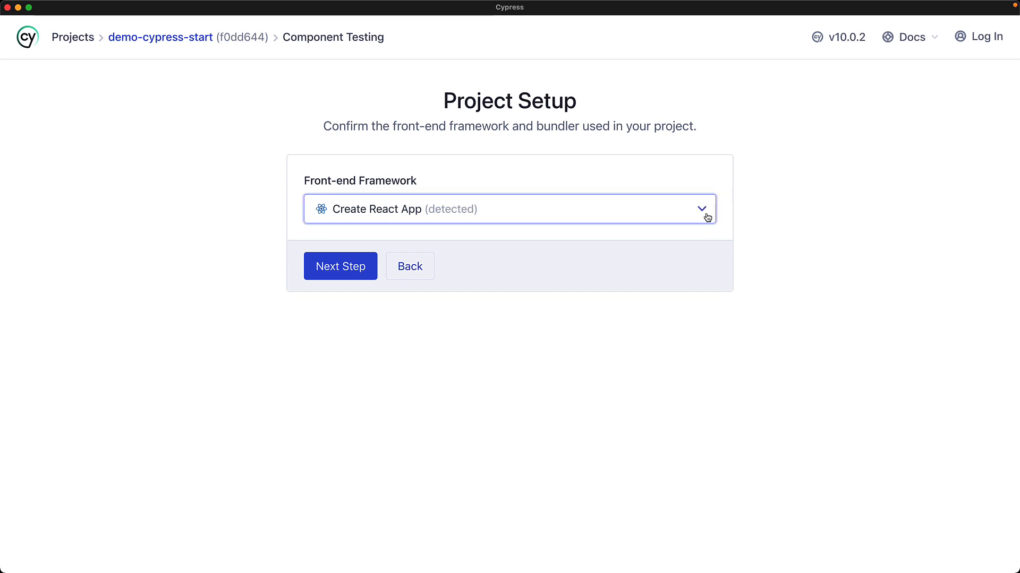
# Confirm Create React App as the framework and accept the already-installed dev dependencies.
pyautogui.click(508, 210)
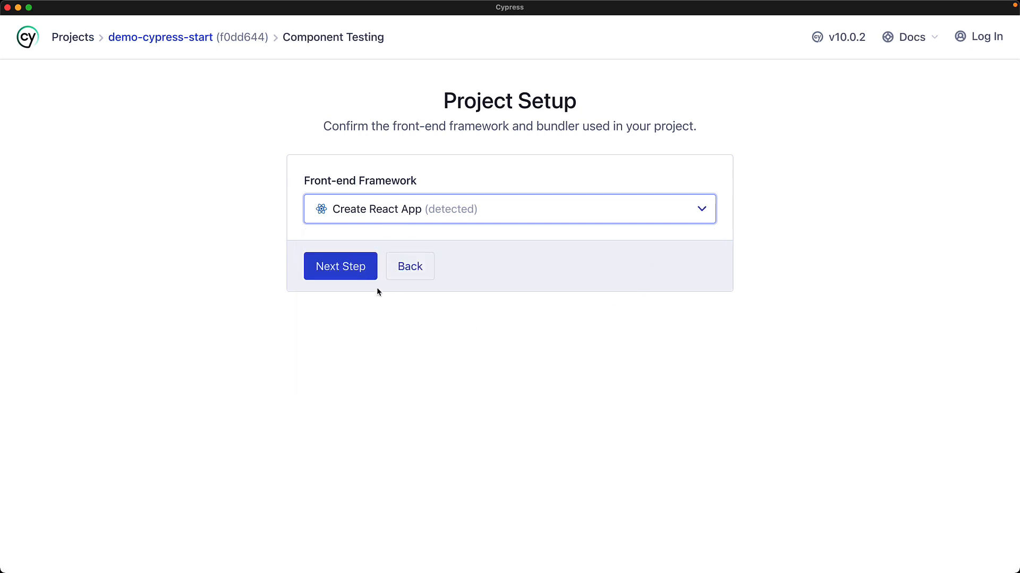
pyautogui.click(340, 265)
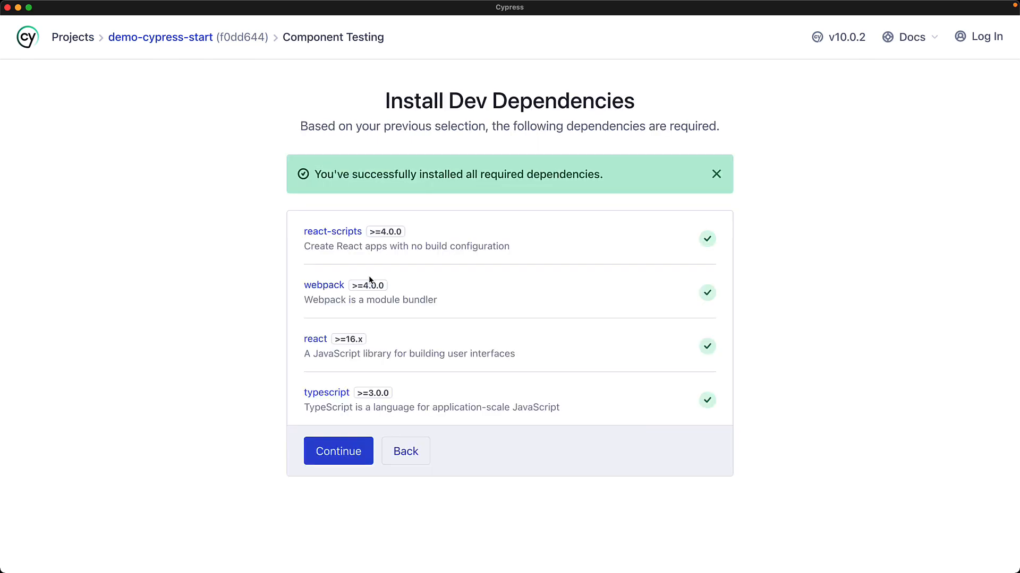
pyautogui.moveTo(829, 316)
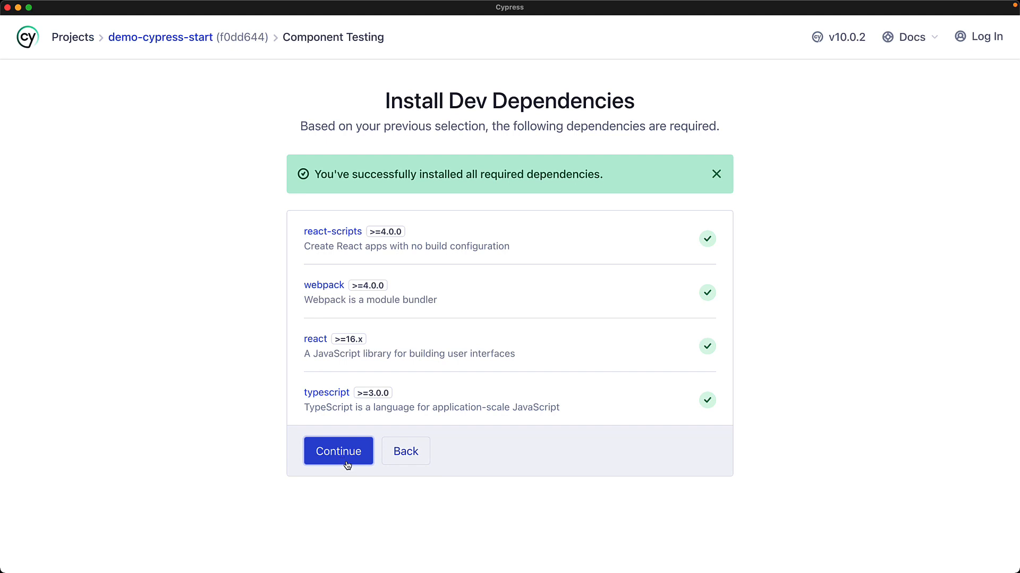
pyautogui.click(338, 451)
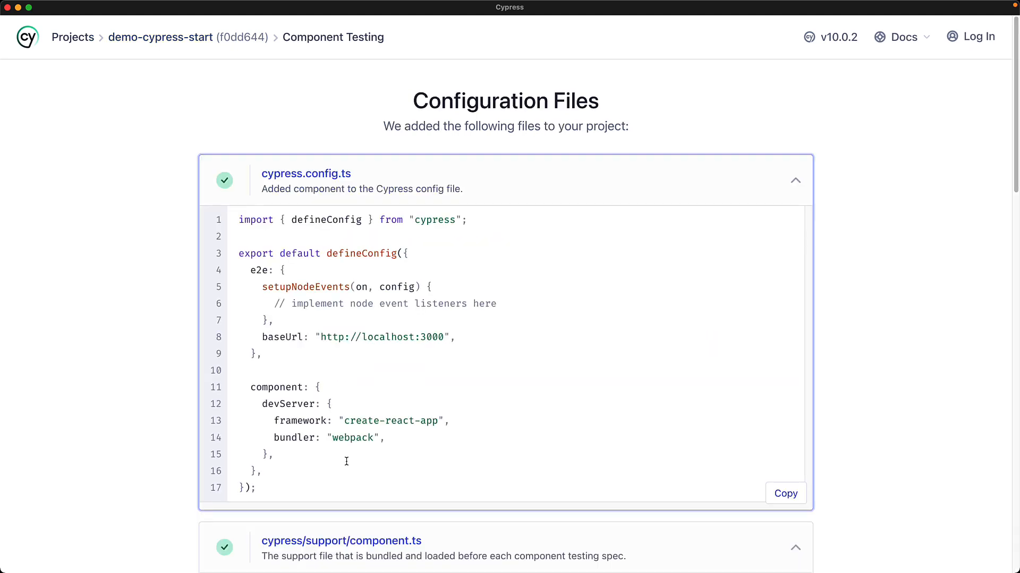
pyautogui.moveTo(710, 190)
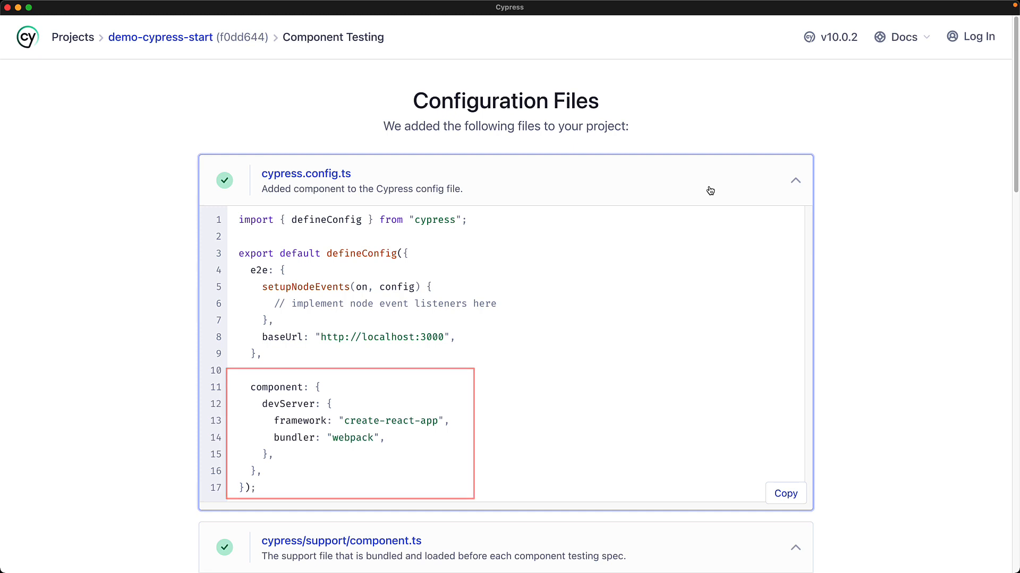
# Review the generated cypress.config.ts, component.ts and component-index.html files and continue.
pyautogui.click(795, 181)
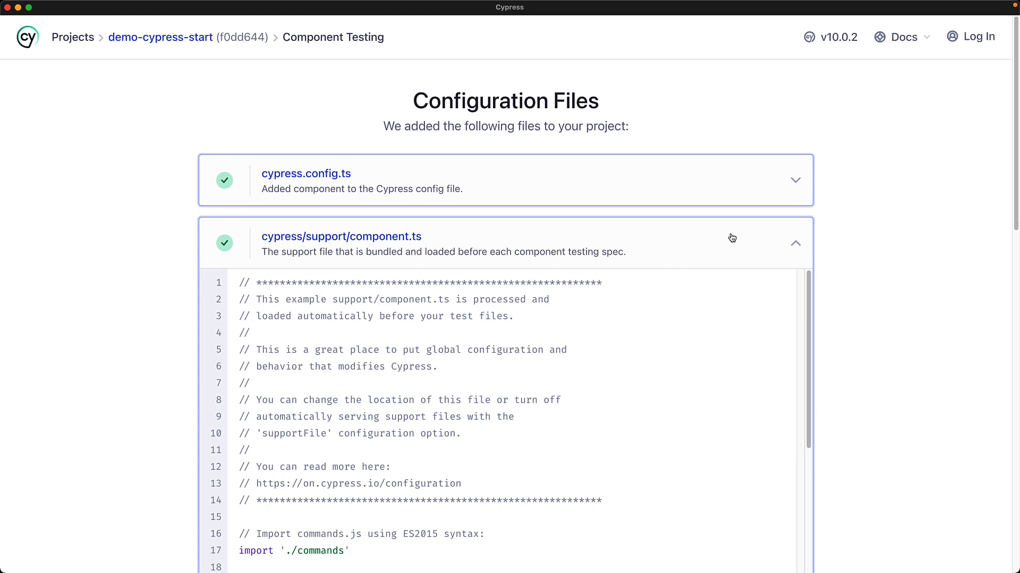
pyautogui.click(794, 243)
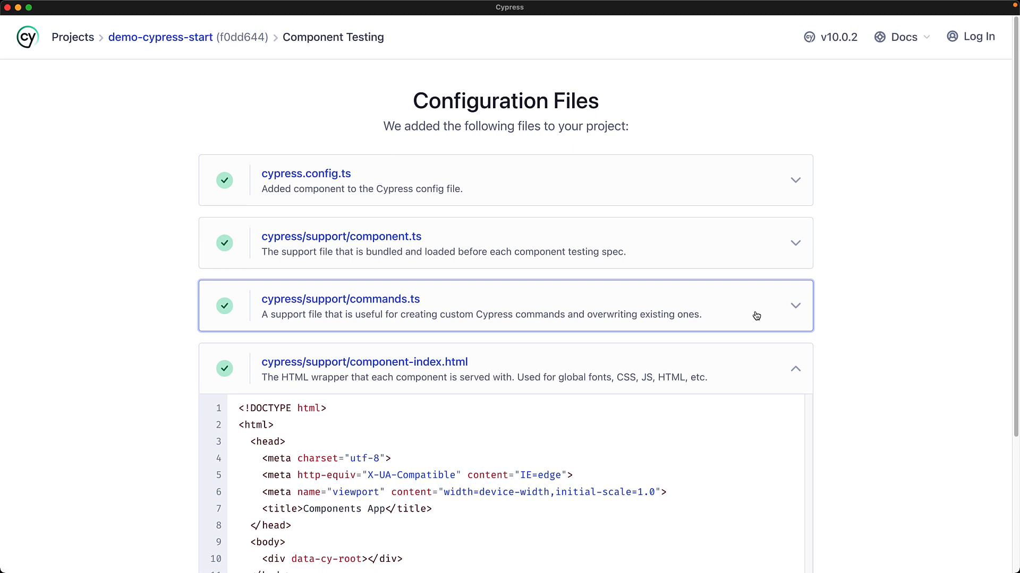
pyautogui.moveTo(754, 368)
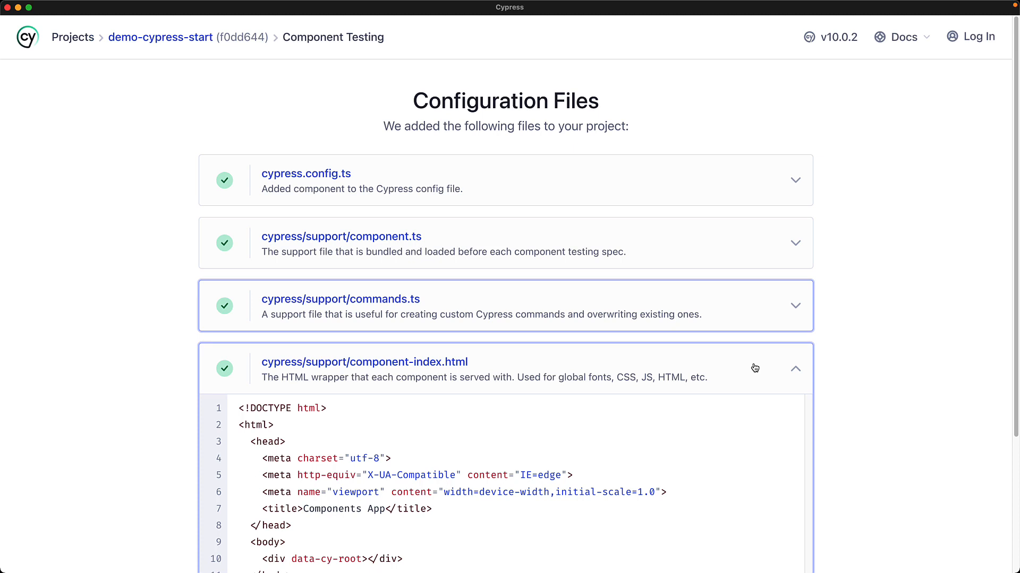
pyautogui.click(795, 368)
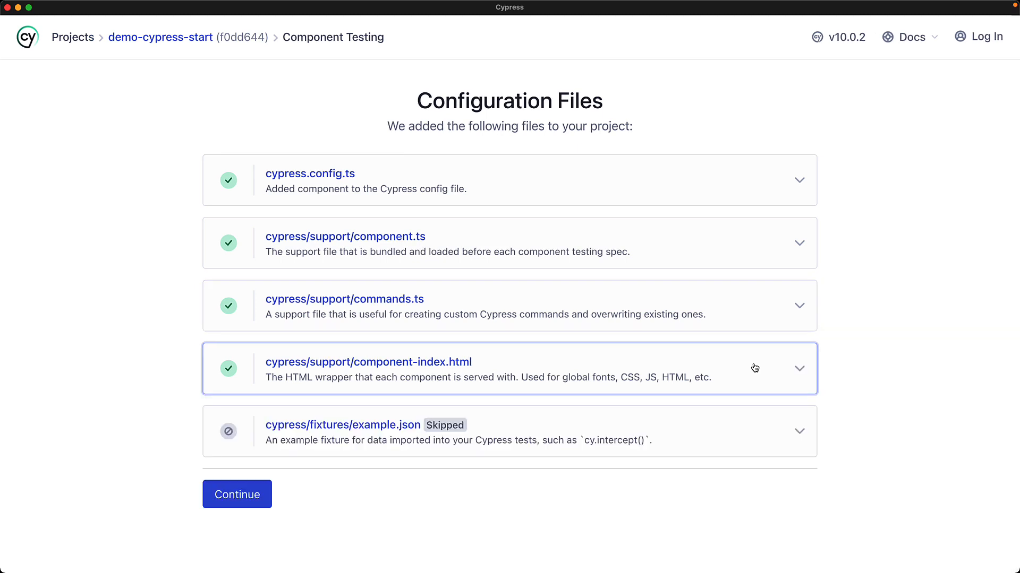
pyautogui.moveTo(746, 361)
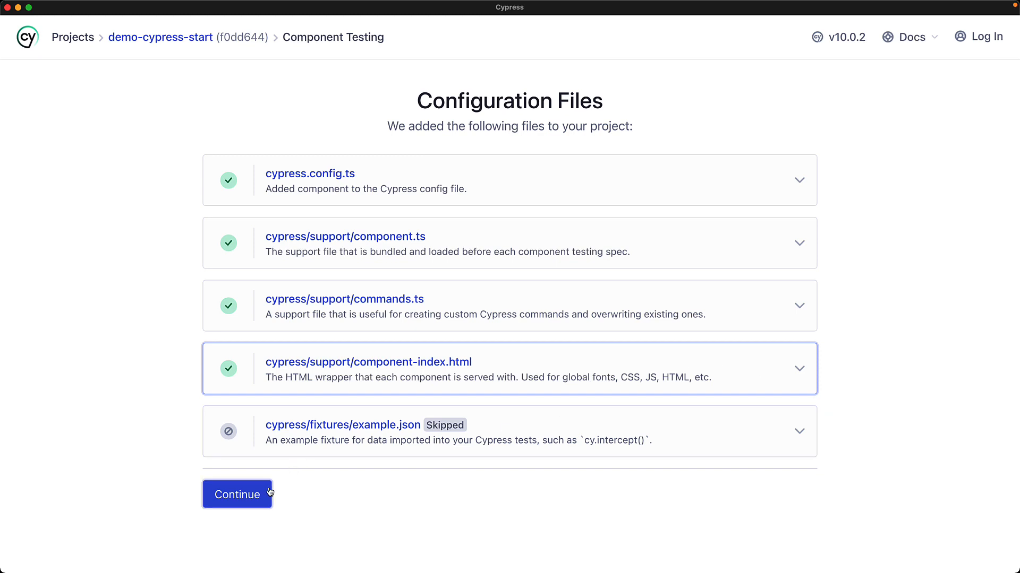
pyautogui.click(237, 495)
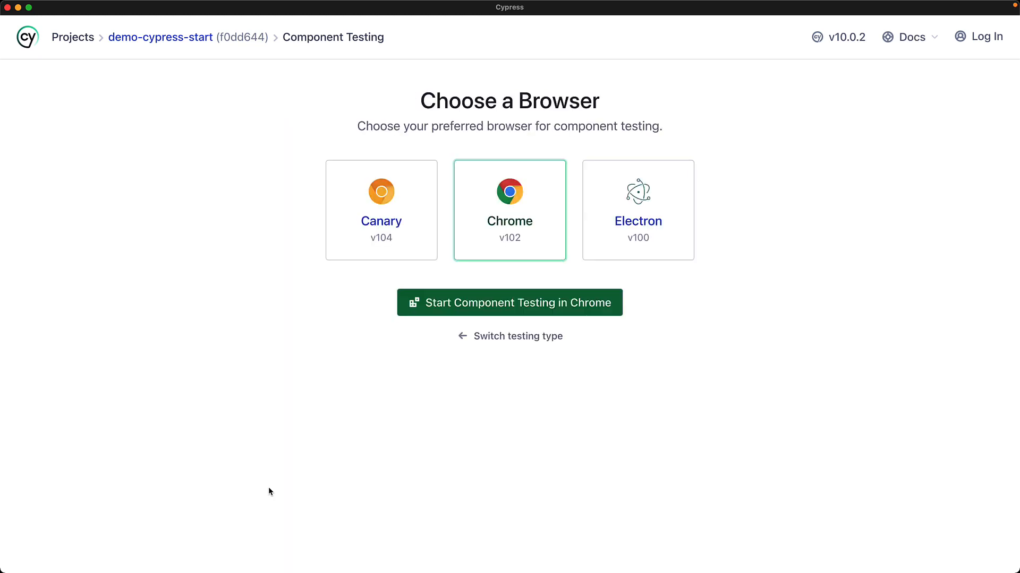
pyautogui.moveTo(616, 329)
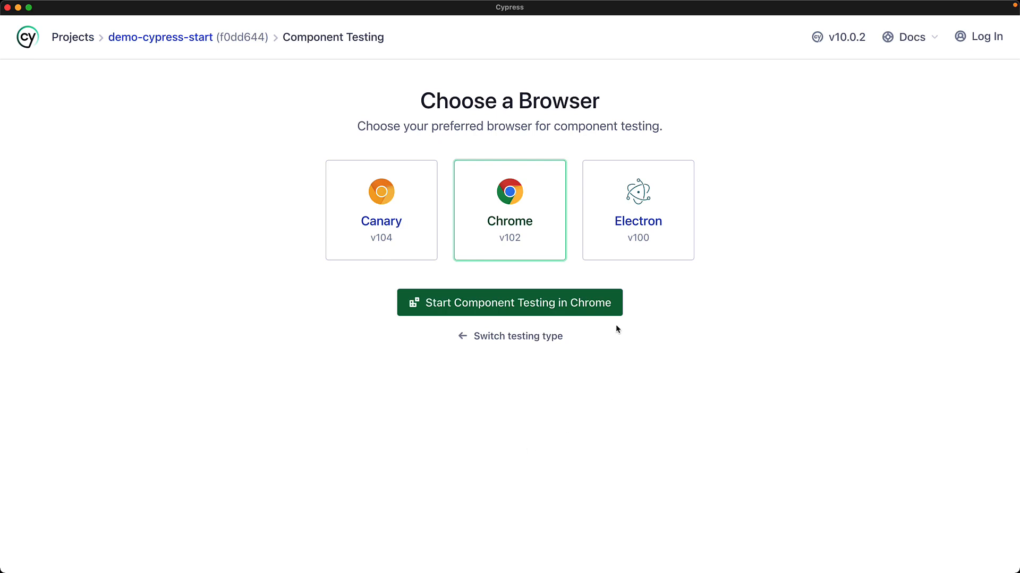
pyautogui.moveTo(618, 313)
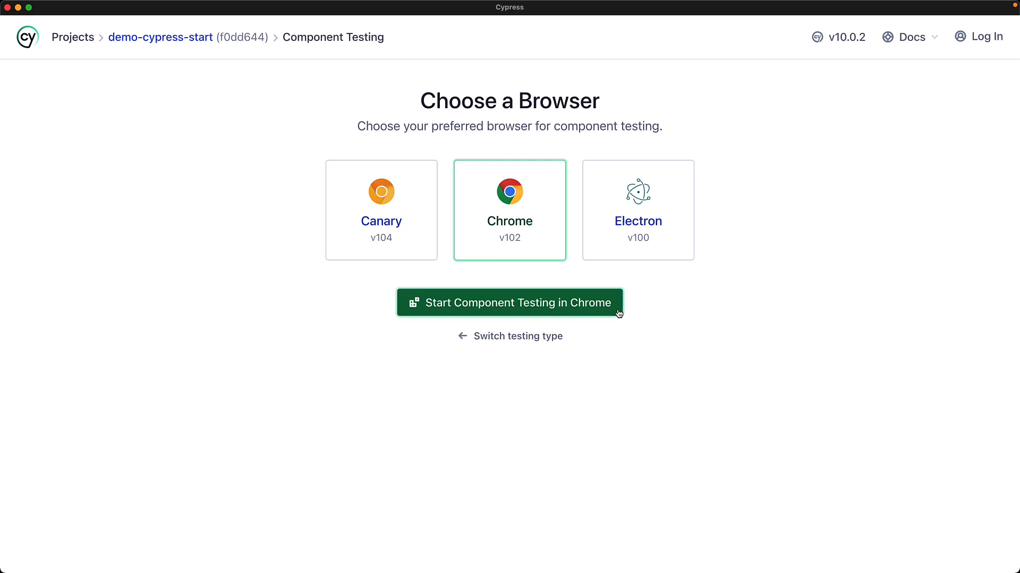
# Start component testing in Chrome, reaching the empty Specs page.
pyautogui.click(508, 303)
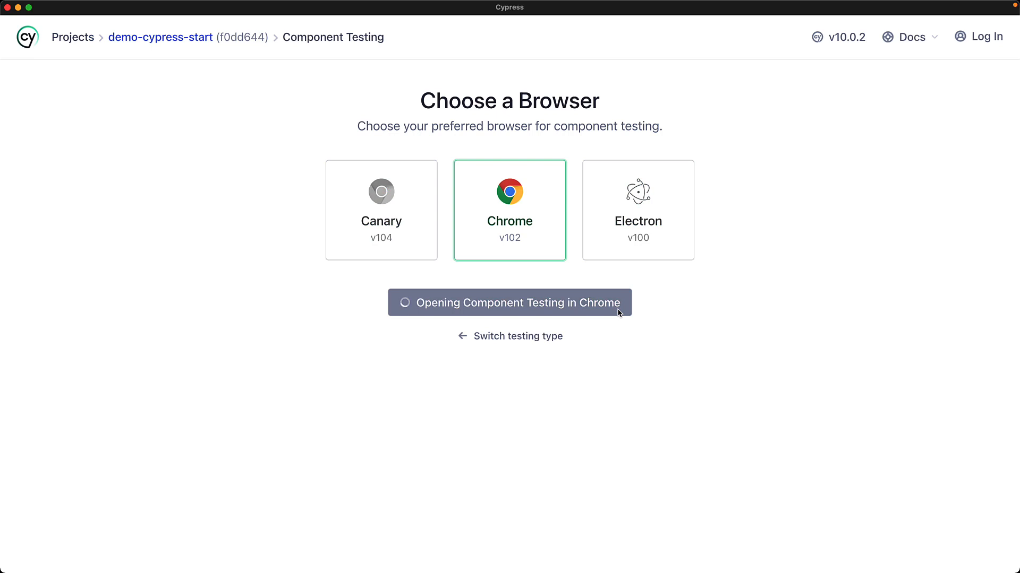
pyautogui.click(509, 303)
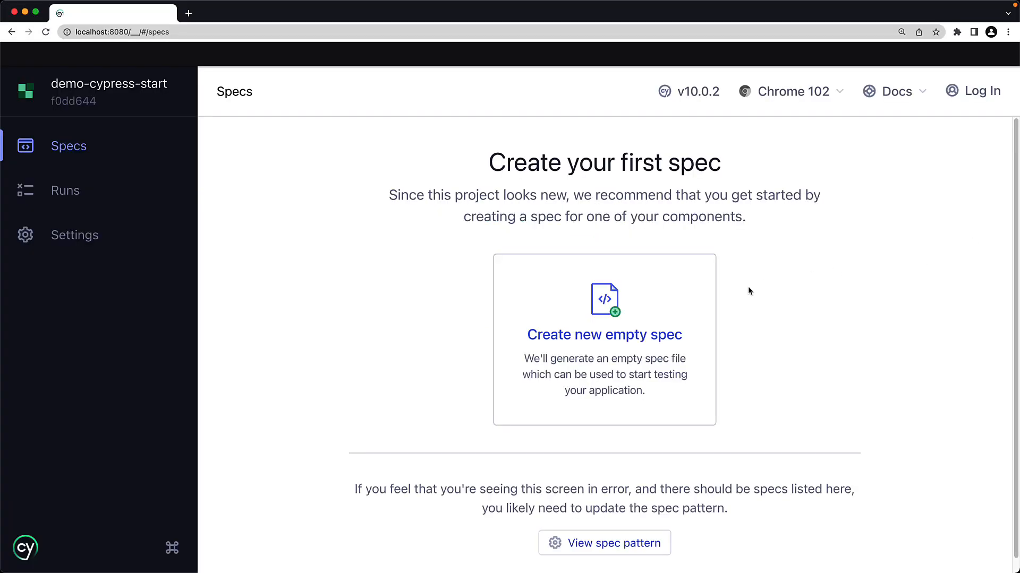
pyautogui.moveTo(691, 303)
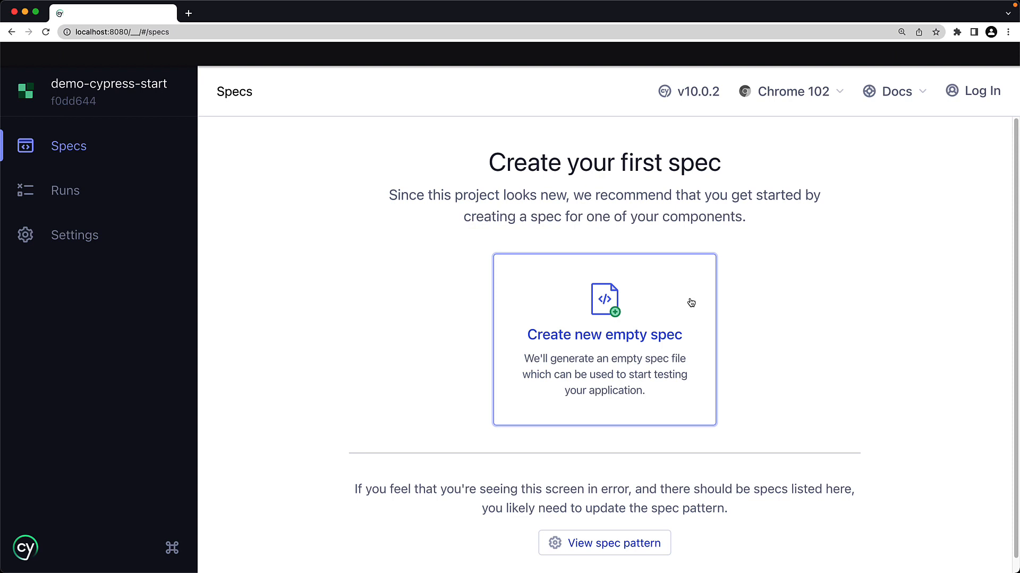
# Create a new empty spec at src/Button.cy.tsx and run it, its playground test passing.
pyautogui.click(604, 339)
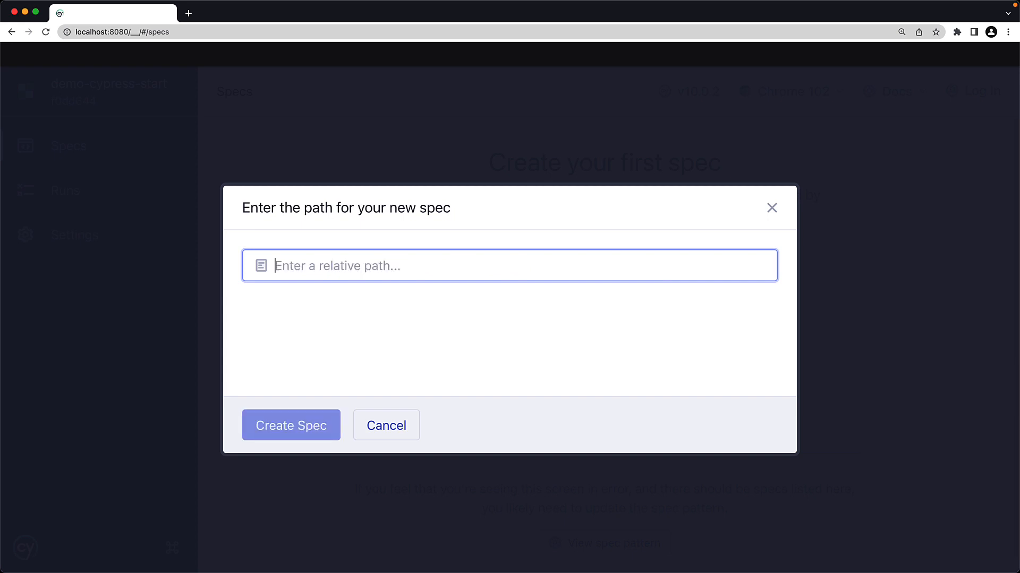
pyautogui.write('src/')
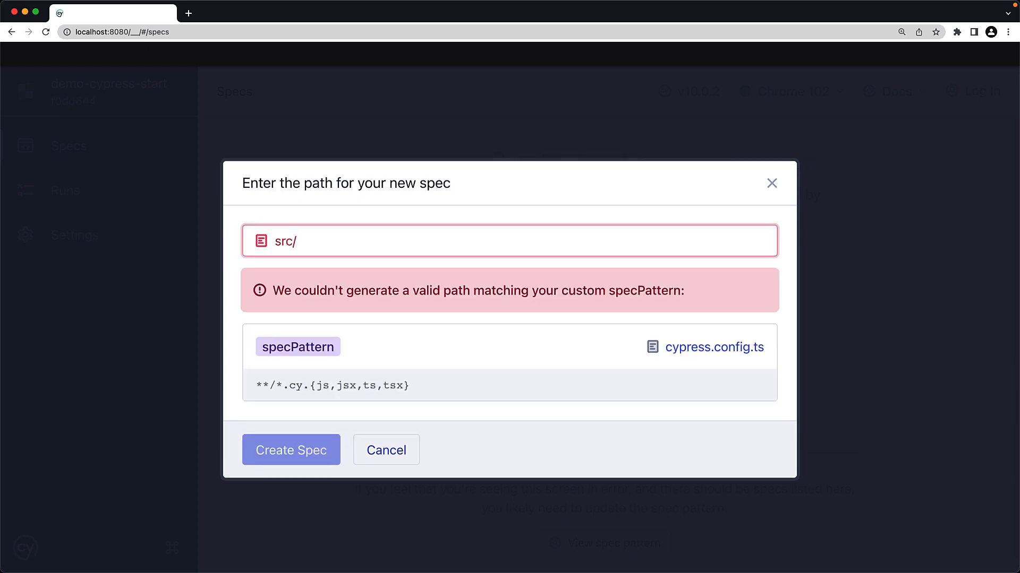
pyautogui.write('Button')
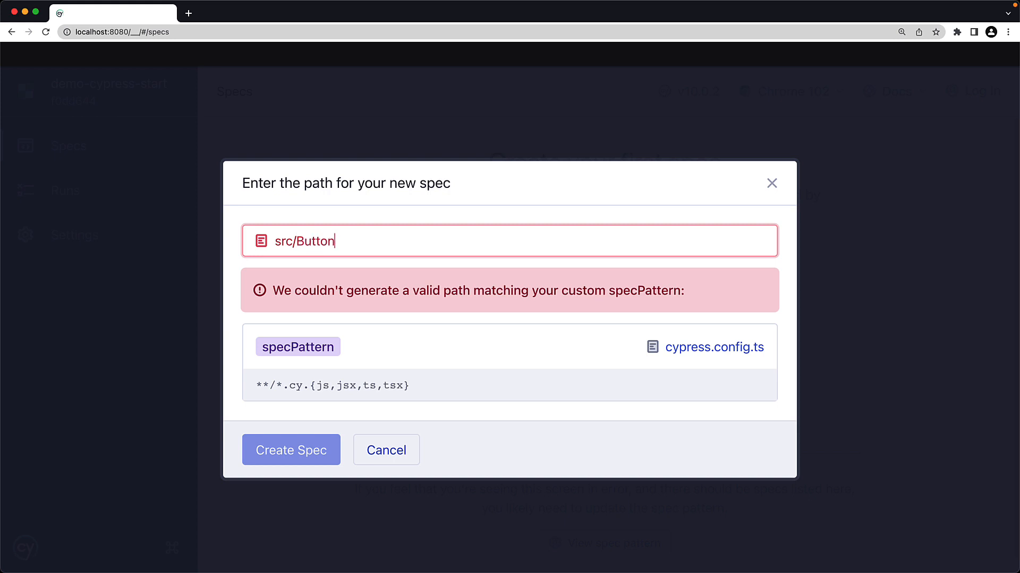
pyautogui.write('.cy.tsx')
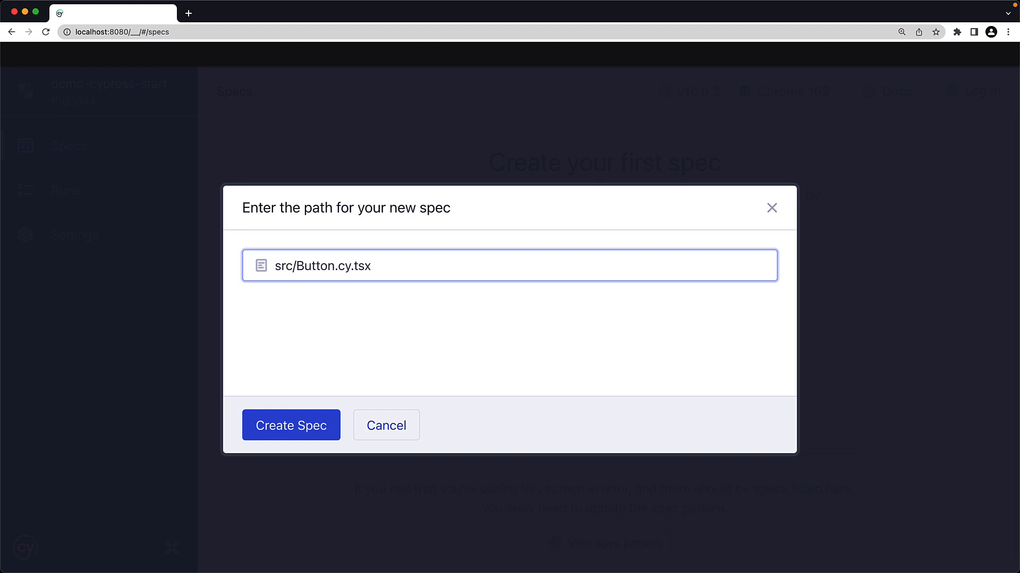
pyautogui.click(291, 425)
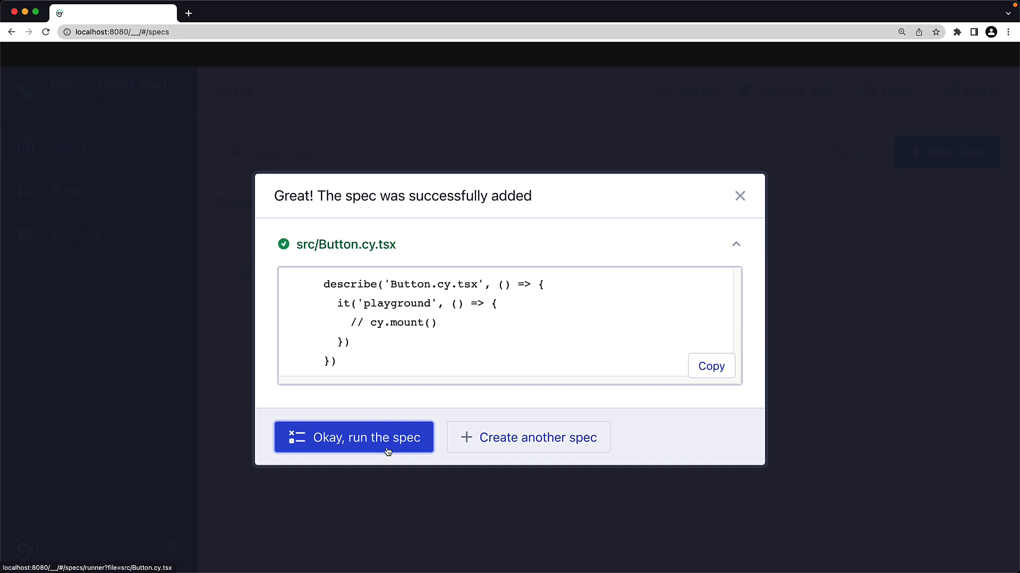
pyautogui.click(353, 437)
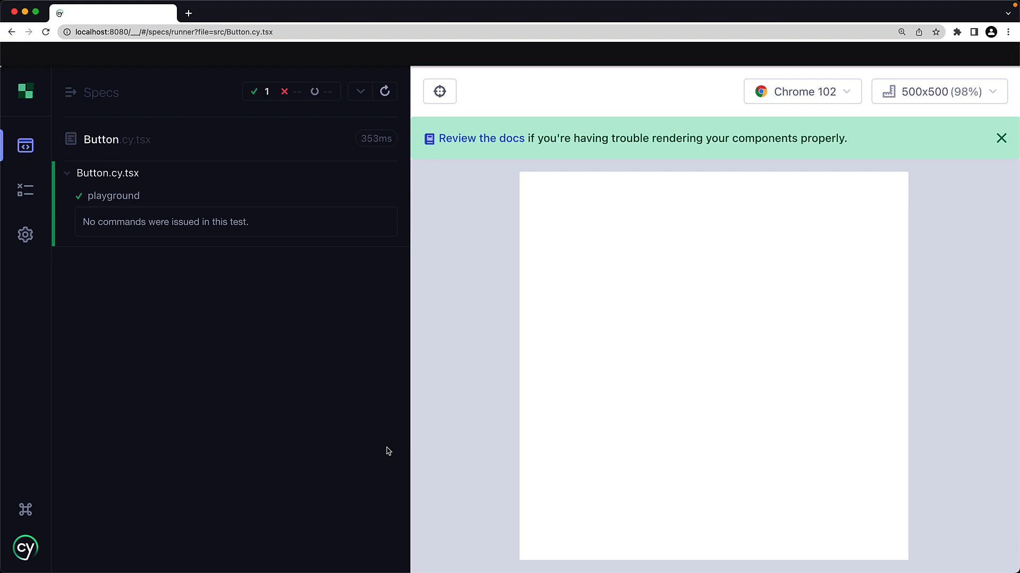
pyautogui.moveTo(1001, 138)
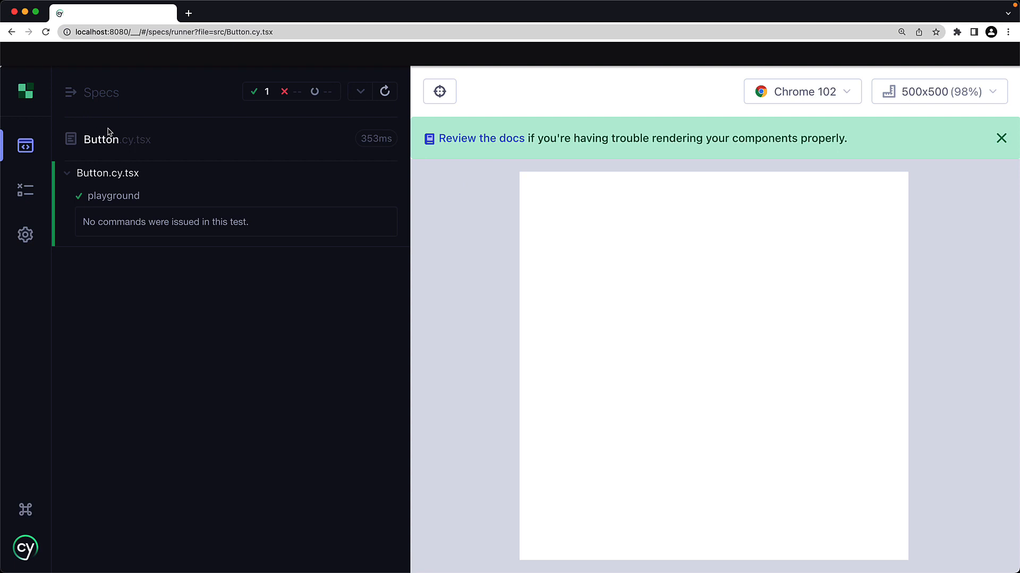
pyautogui.moveTo(116, 141)
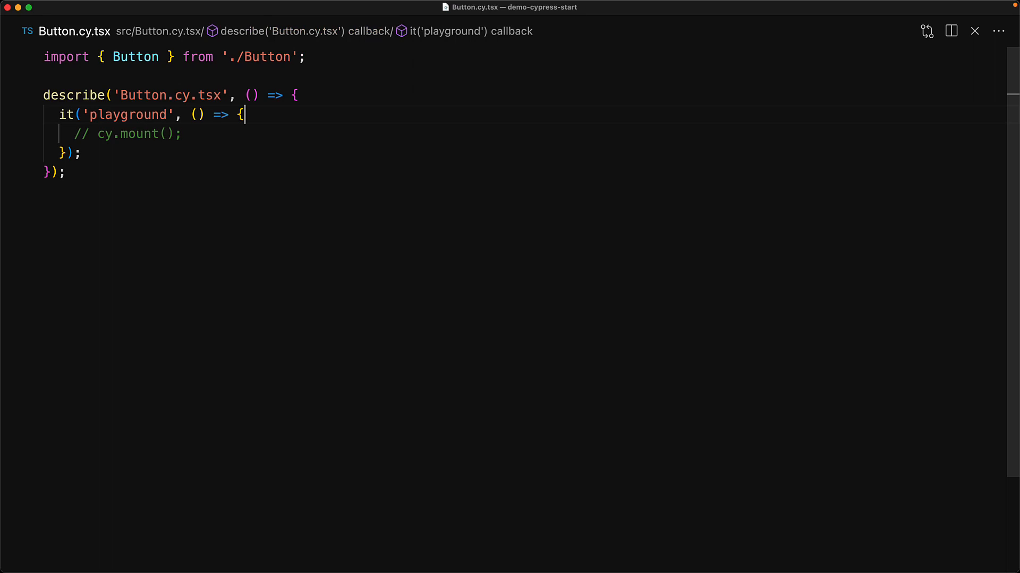
# Uncomment cy.mount() in Button.cy.tsx and mount <Button>Test</Button>.
pyautogui.write('cy.mount();')
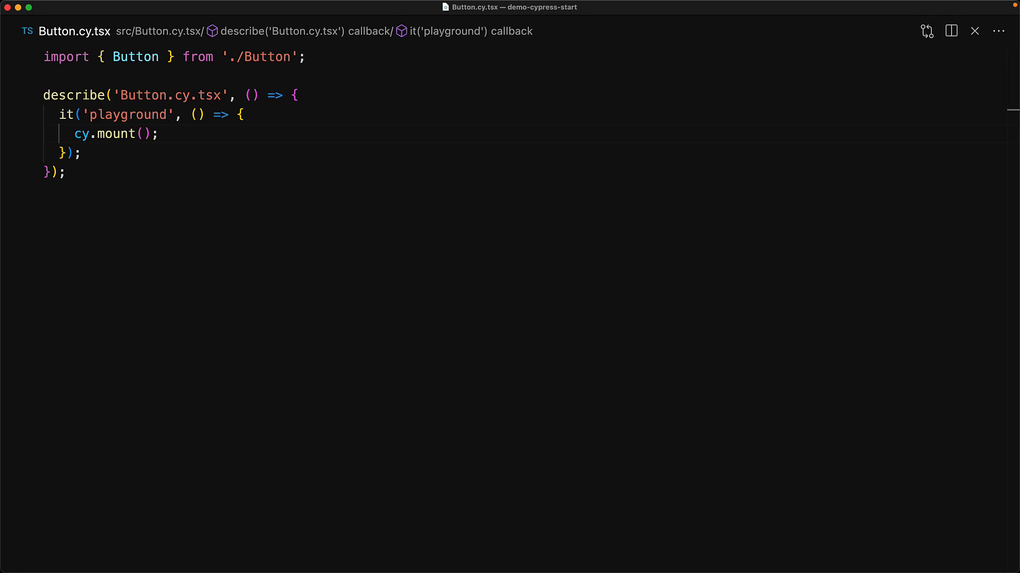
pyautogui.write('<Button>Test</Button>')
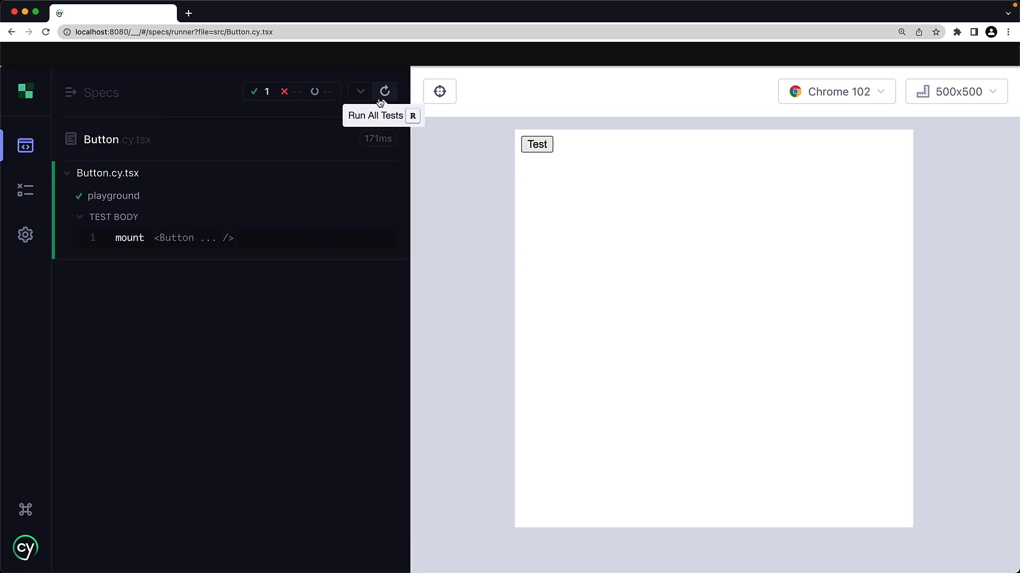
# Rerun the spec so the playground test renders the plain Test button.
pyautogui.click(383, 92)
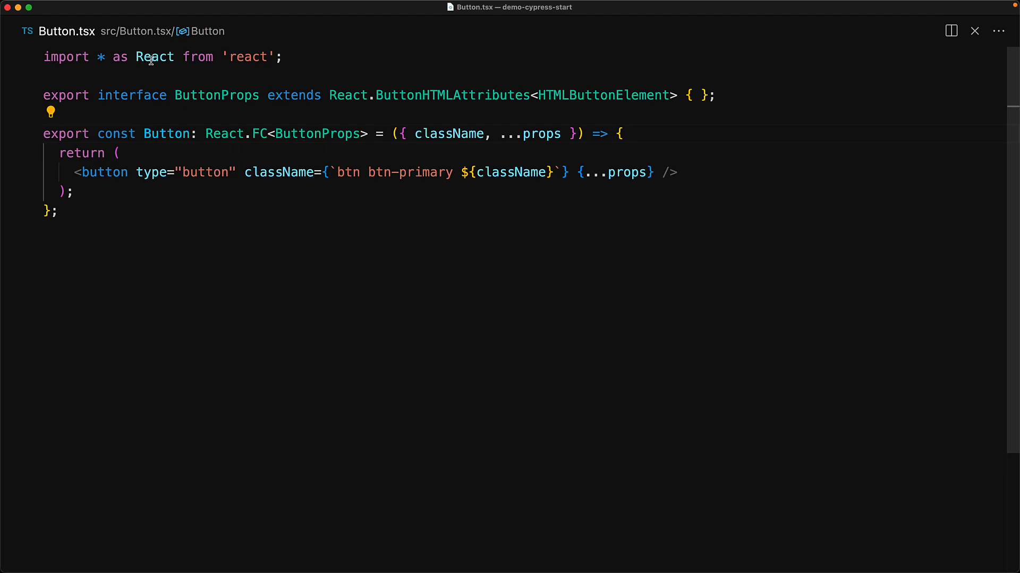
pyautogui.moveTo(358, 66)
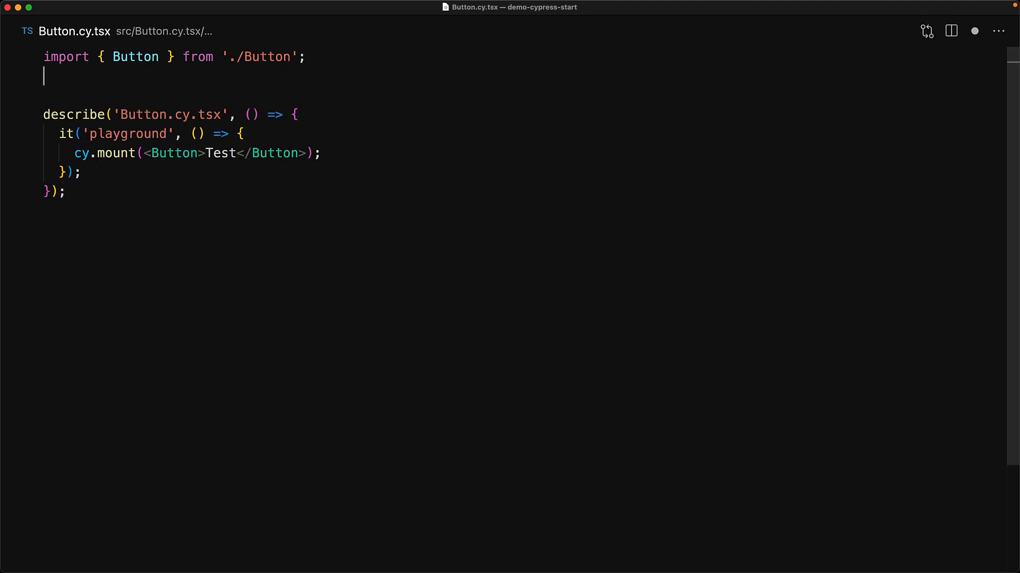
pyautogui.write("import '../node_modules/bootstrap/dist/css/bootstrap.min.css';")
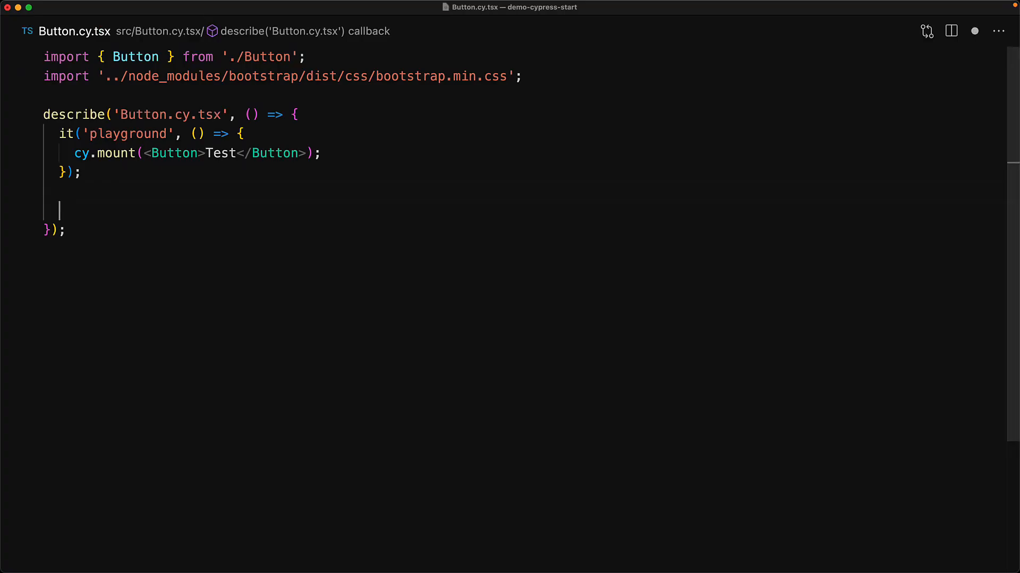
pyautogui.write("it('Should support onClick', ()")
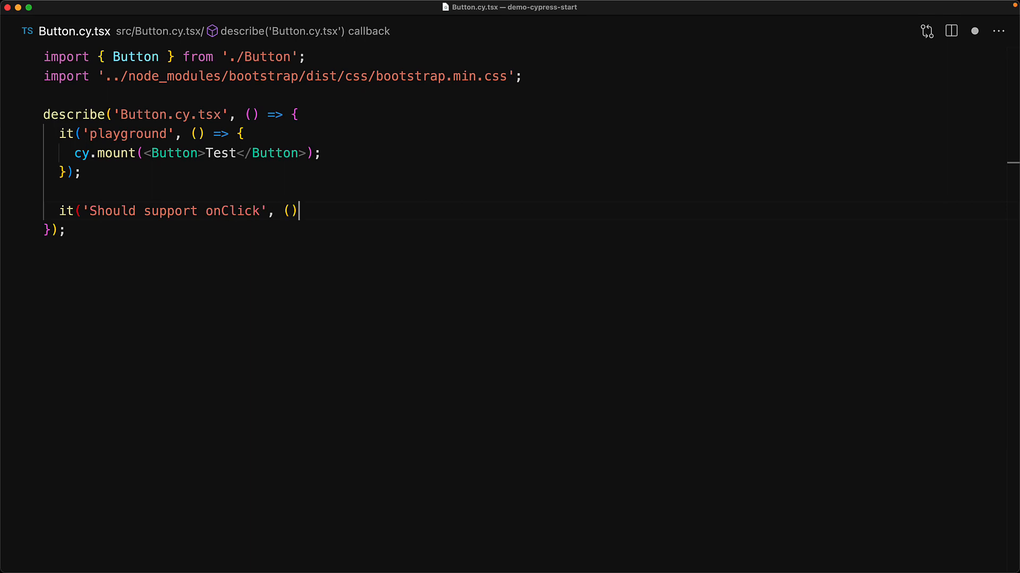
pyautogui.write('=> {')
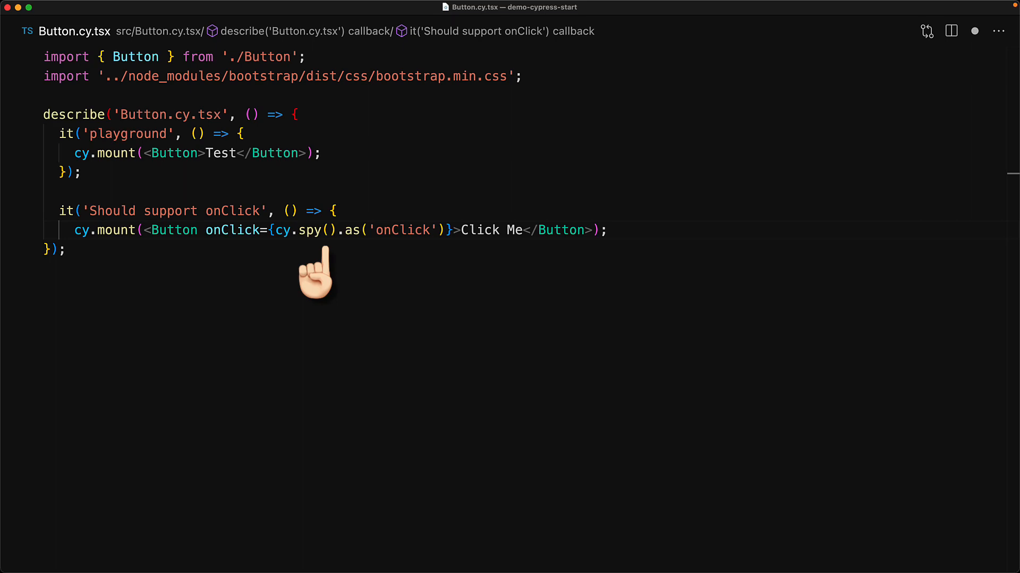
pyautogui.moveTo(315, 273)
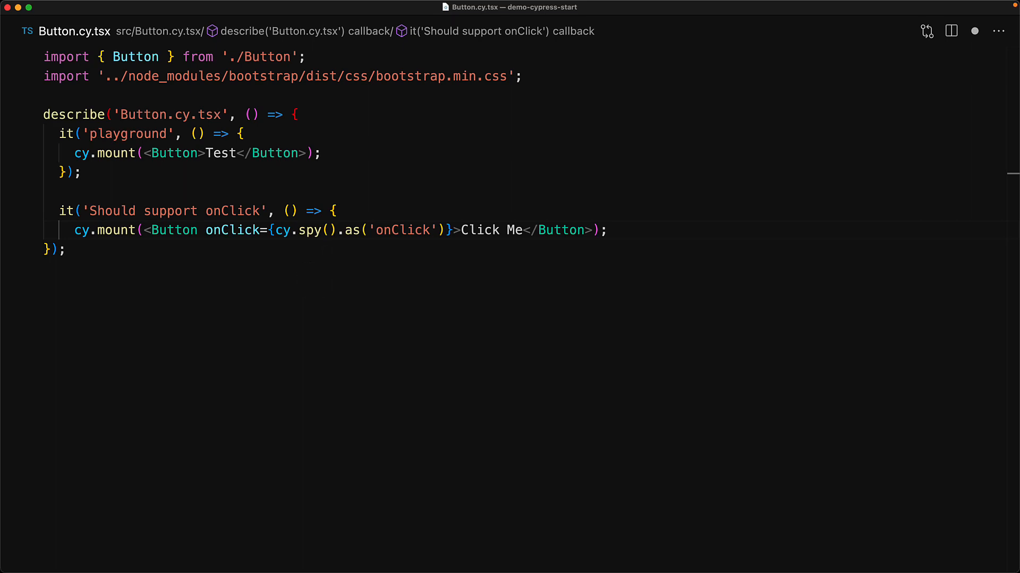
pyautogui.write("cy.get('button').click();")
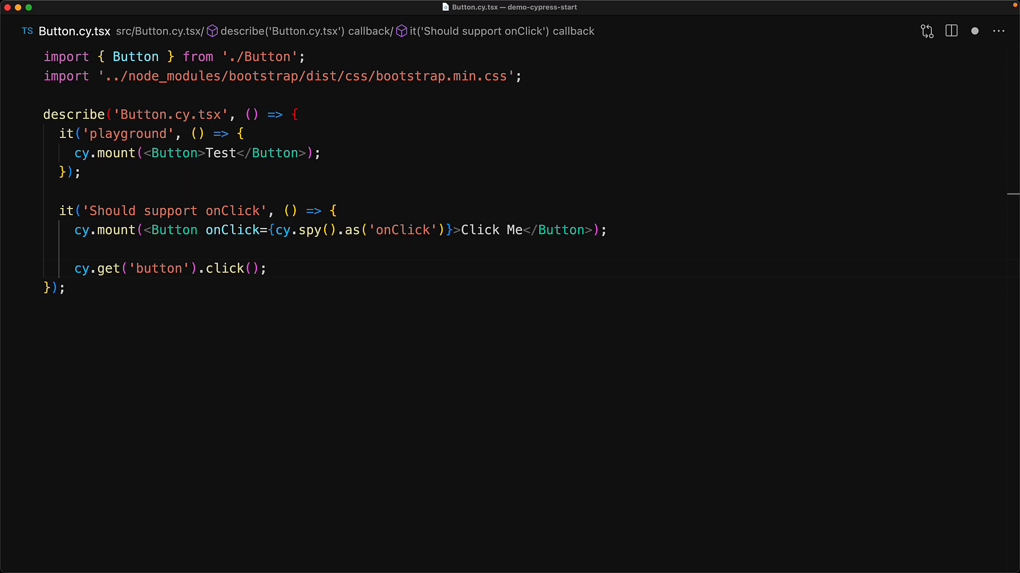
pyautogui.write("cy.get('@onClick'")
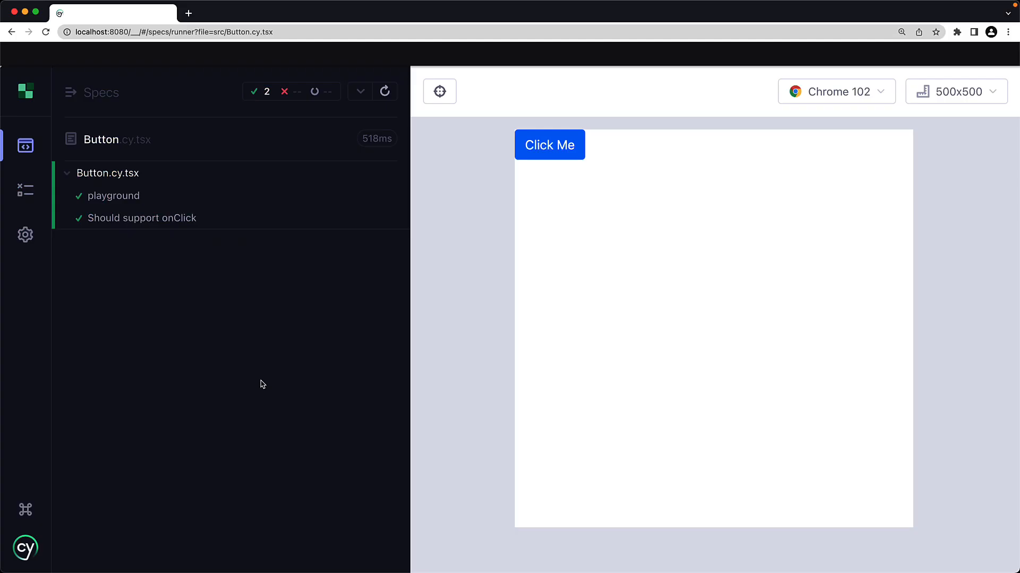
# Rerun all tests and expand the onClick test's Spies/Stubs to see the spy called once.
pyautogui.click(385, 91)
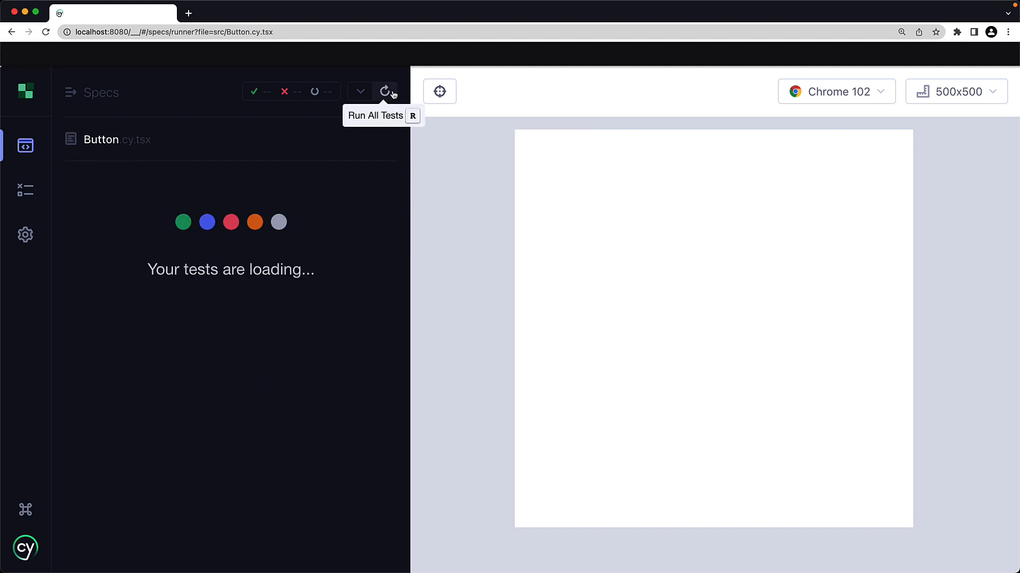
pyautogui.click(385, 91)
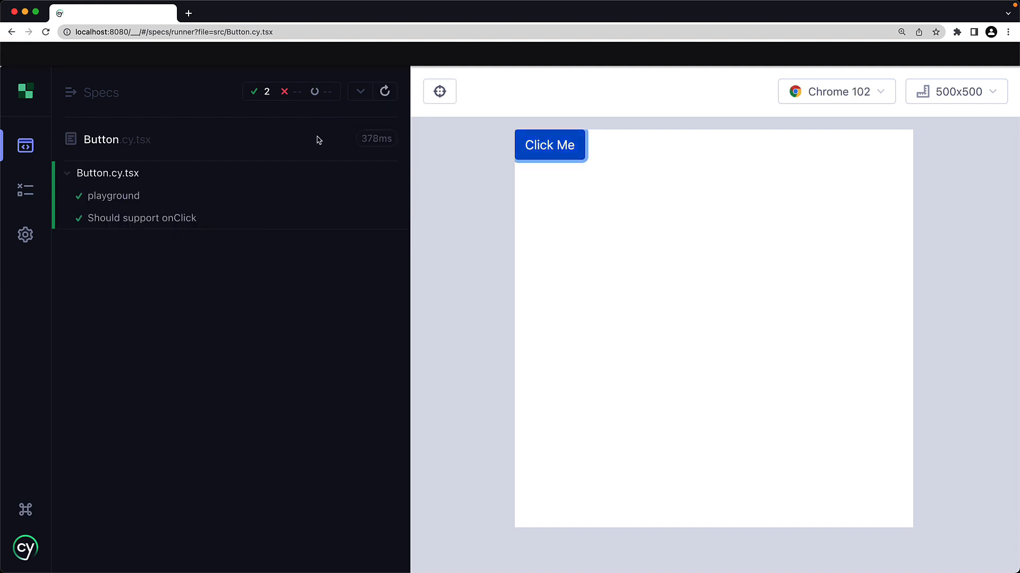
pyautogui.click(141, 217)
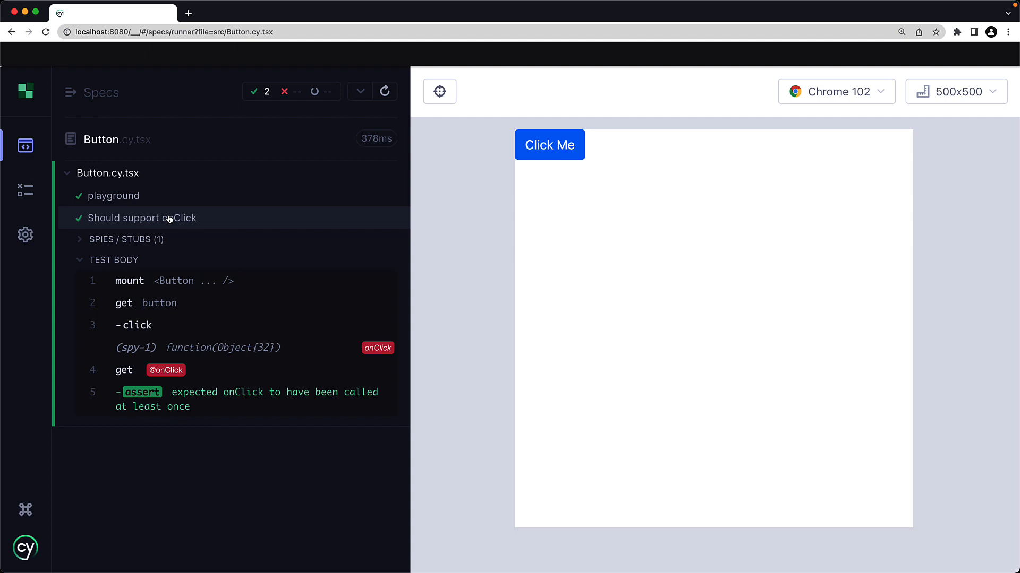
pyautogui.click(126, 239)
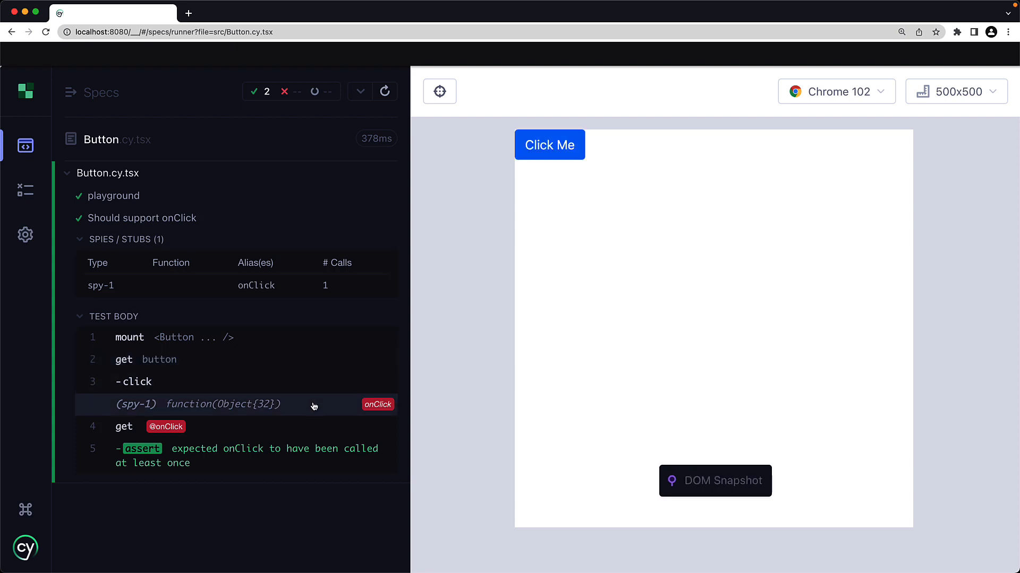
pyautogui.moveTo(319, 422)
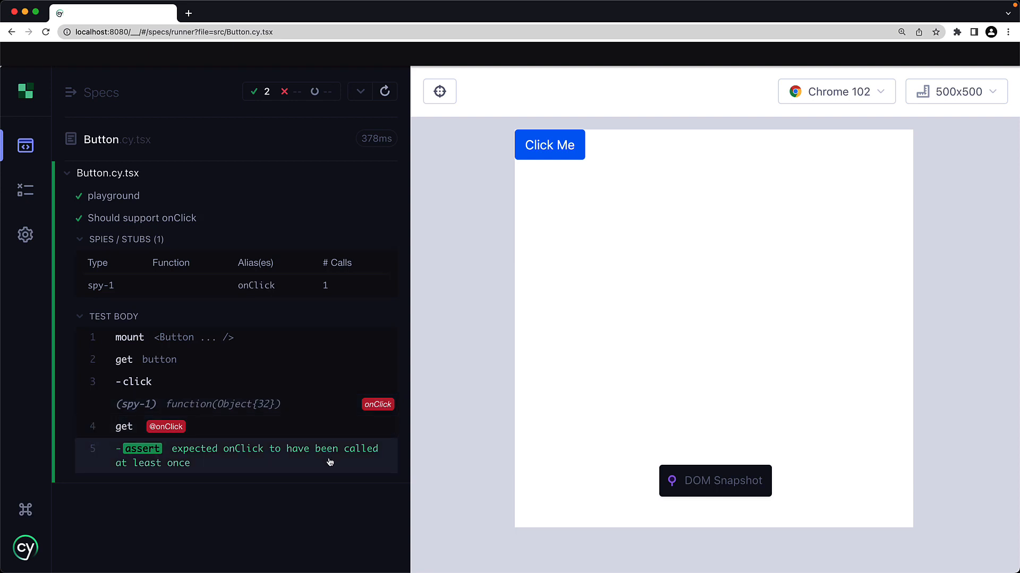
# Inspect the mounted Click Me button's markup in Chrome's developer tools.
pyautogui.rightClick(549, 121)
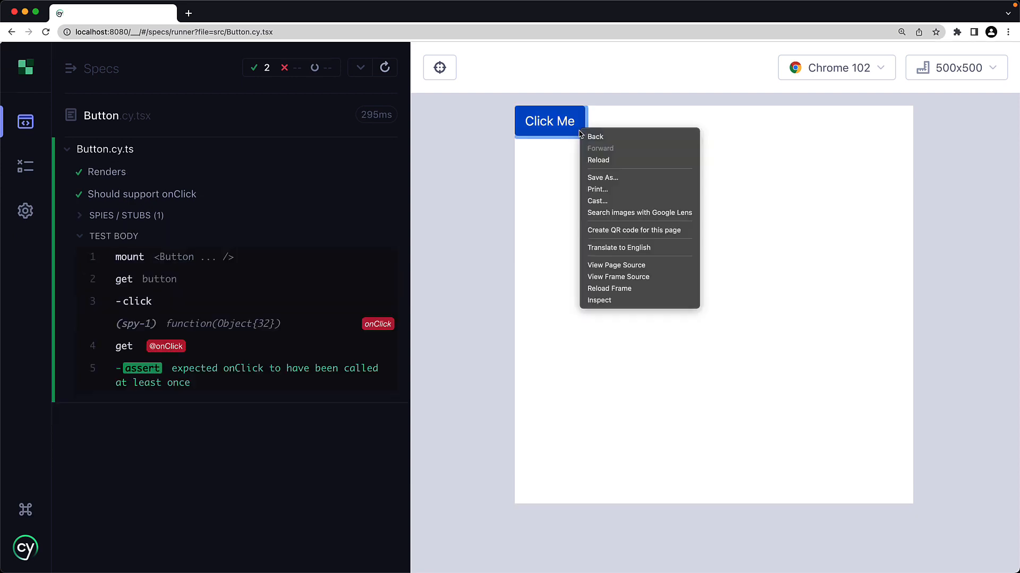
pyautogui.click(598, 300)
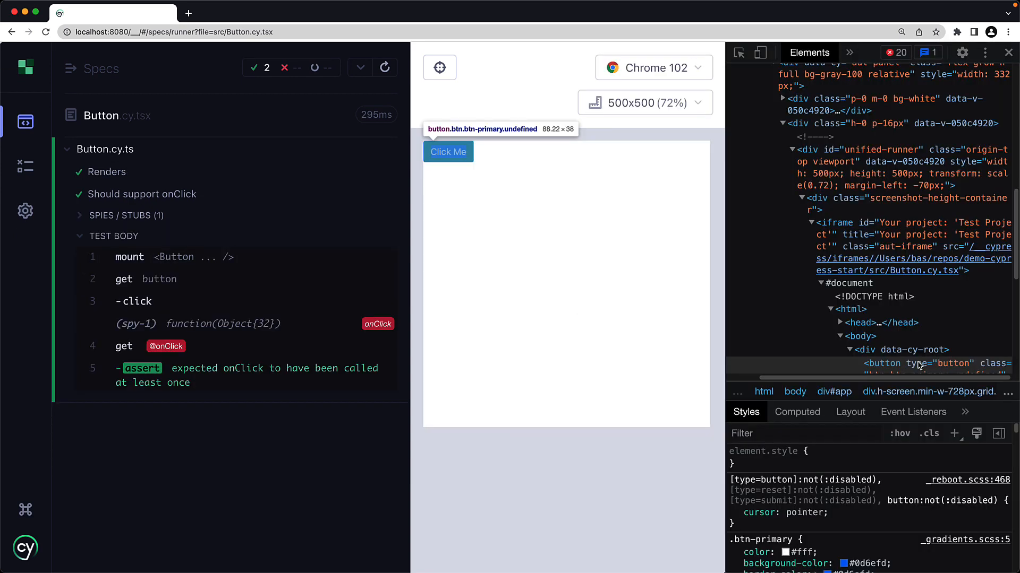
pyautogui.moveTo(826, 365)
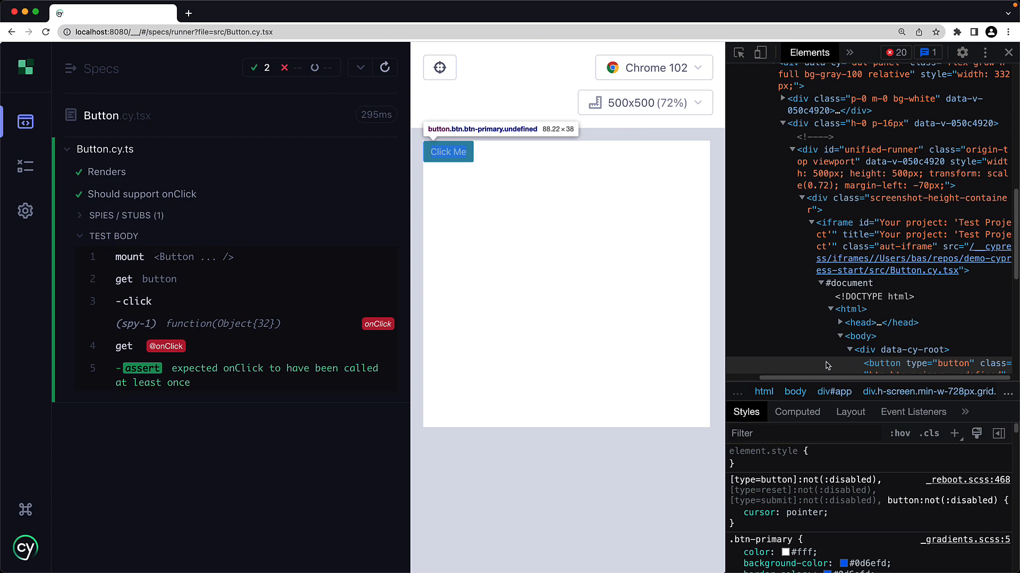